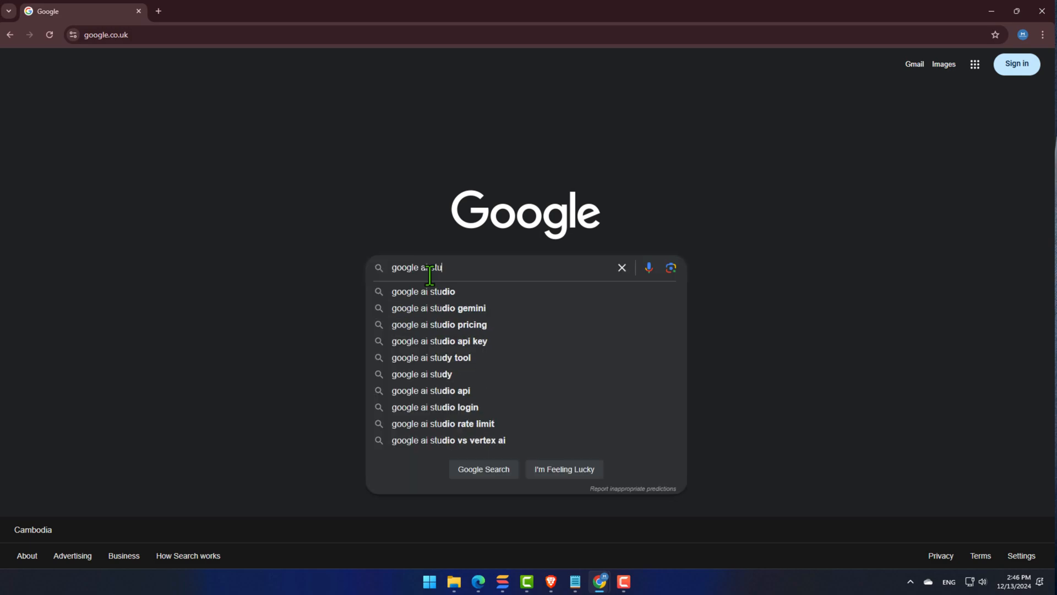
Search Google for 'google ai studio' and open the Google AI Studio site
{"action": "left_click", "coordinate": [423, 291]}
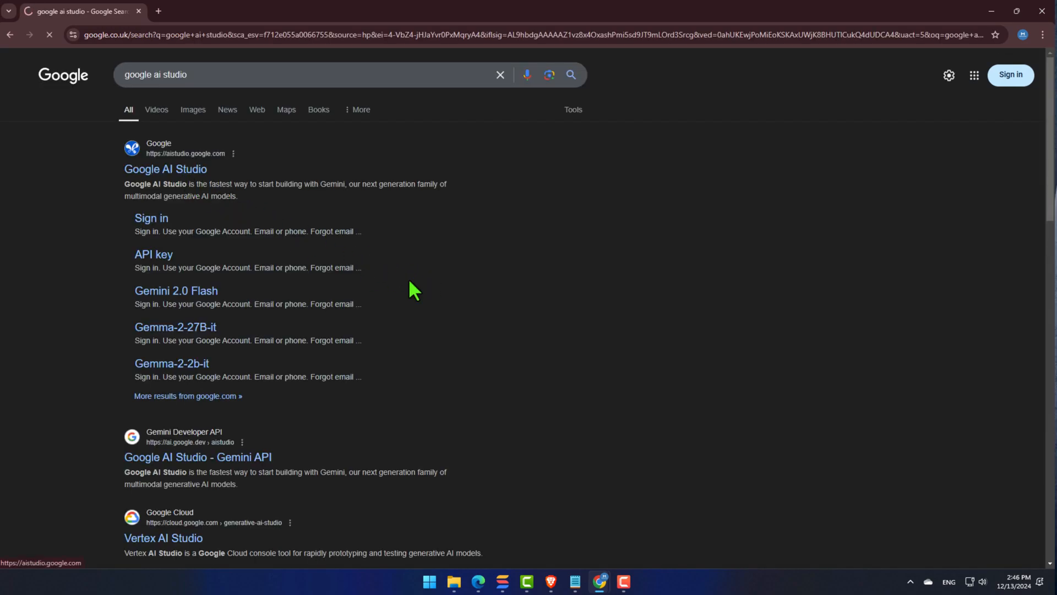
{"action": "left_click", "coordinate": [165, 169]}
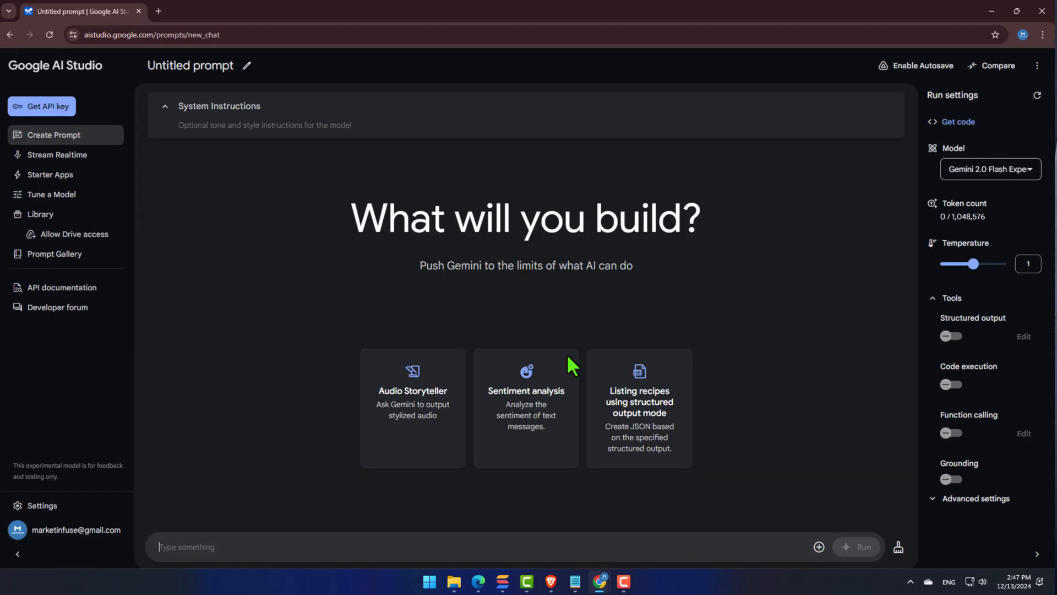
Create an API key for the Gemini API project, then return to the Make dashboard
{"action": "left_click", "coordinate": [40, 105]}
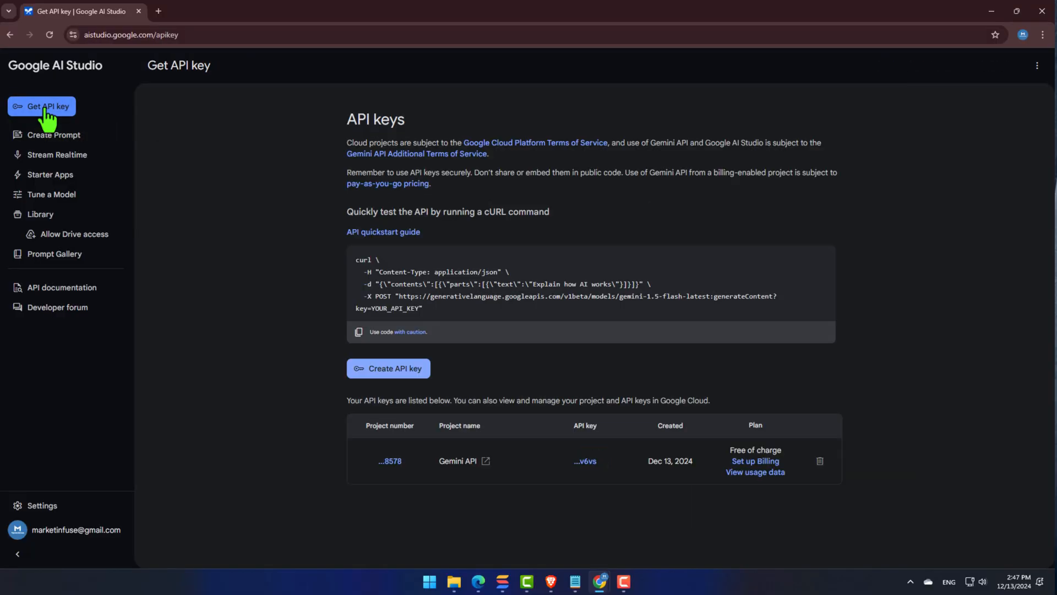
{"action": "mouse_move", "coordinate": [401, 373]}
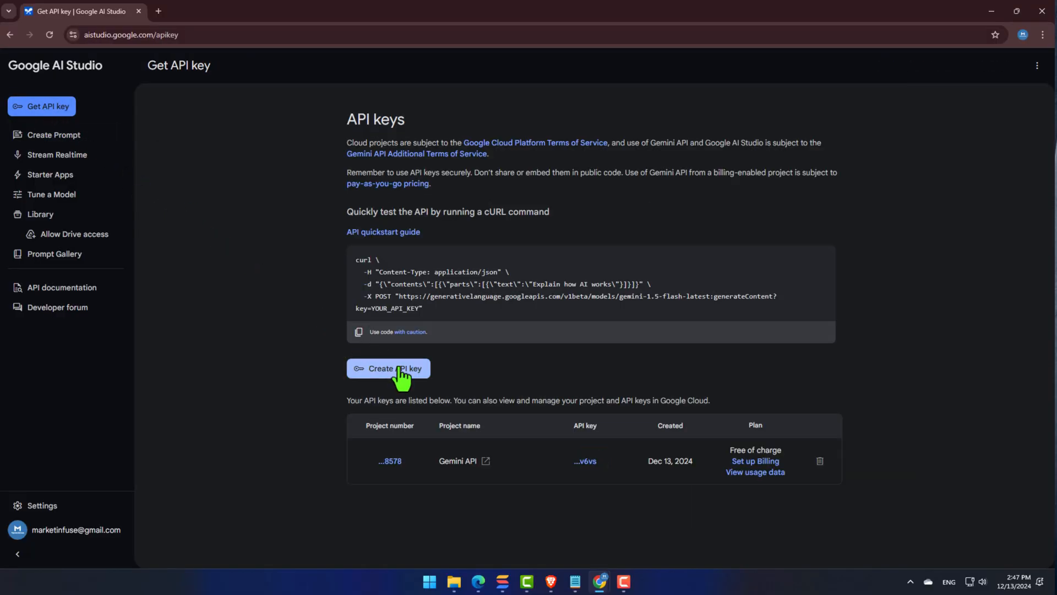
{"action": "left_click", "coordinate": [388, 369]}
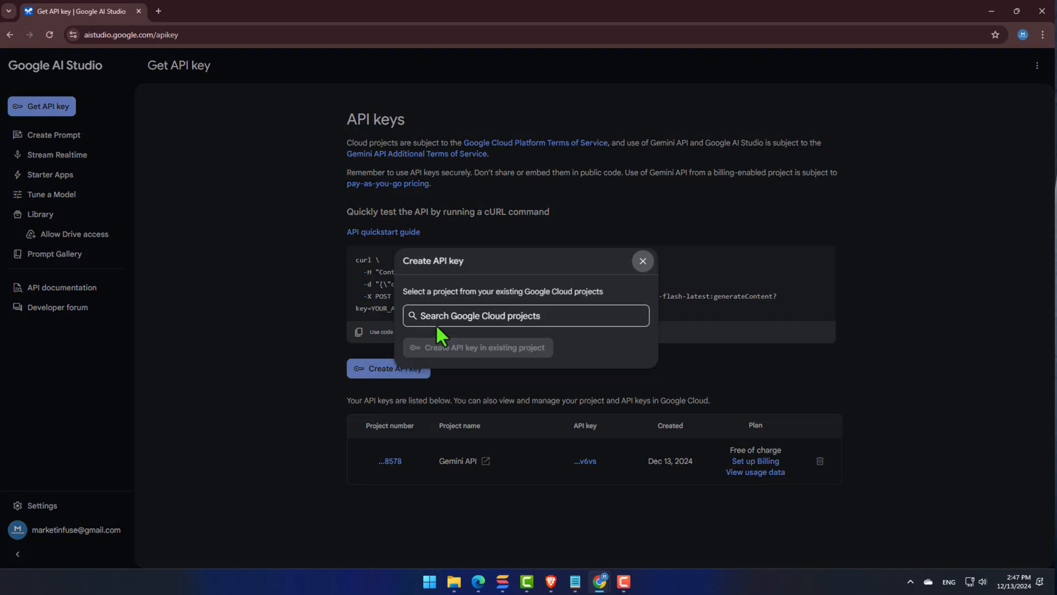
{"action": "left_click", "coordinate": [525, 315]}
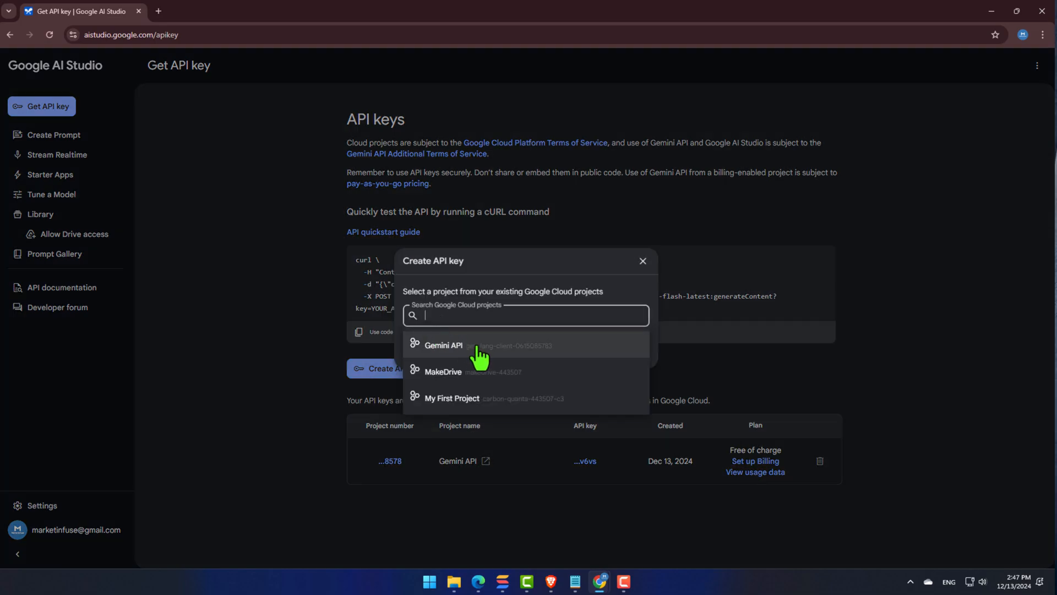
{"action": "left_click", "coordinate": [442, 346]}
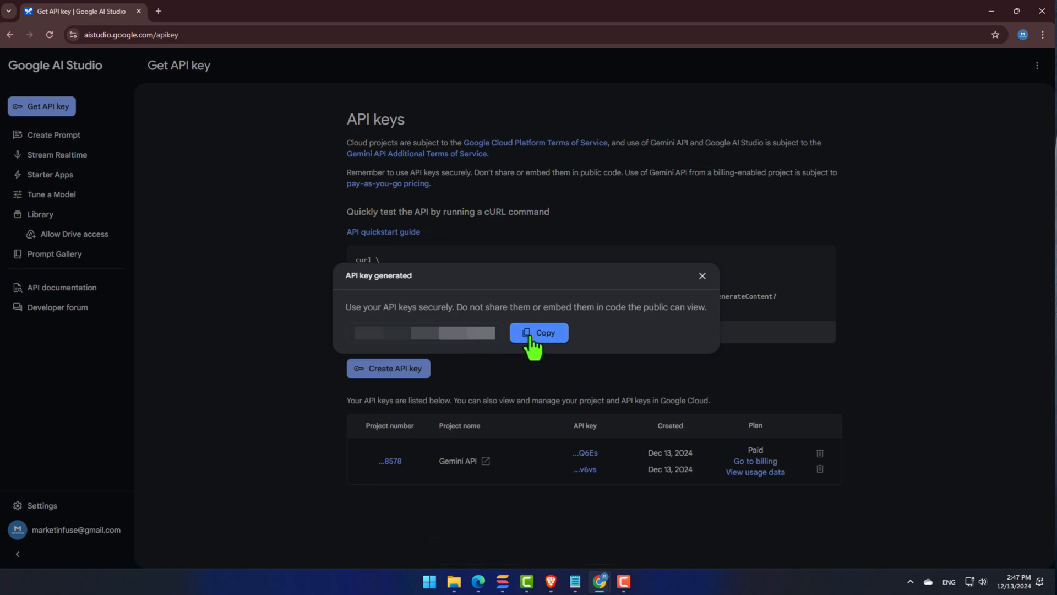
{"action": "mouse_move", "coordinate": [558, 435]}
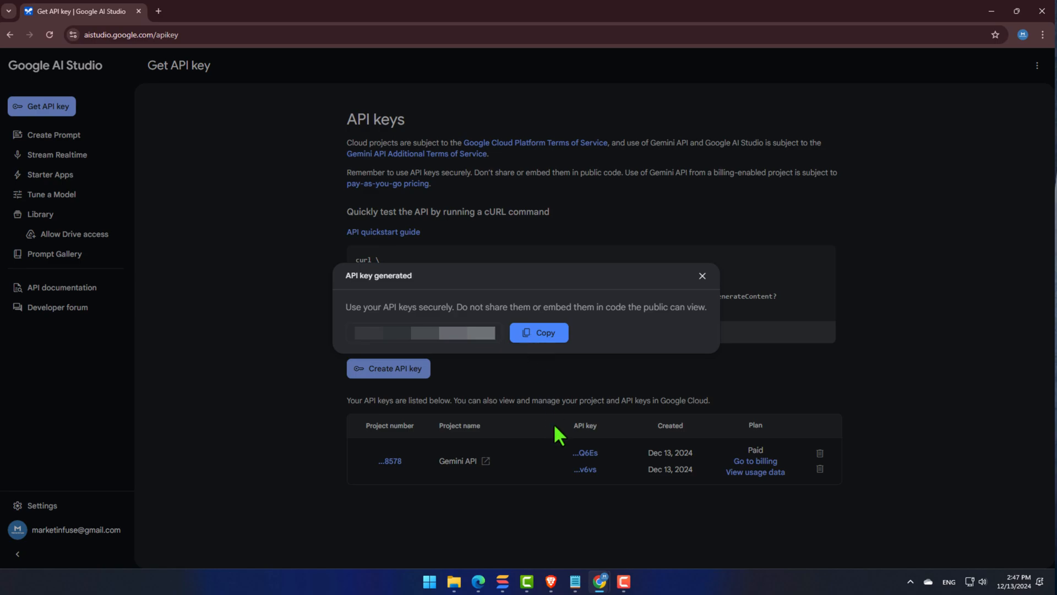
{"action": "left_click", "coordinate": [74, 11]}
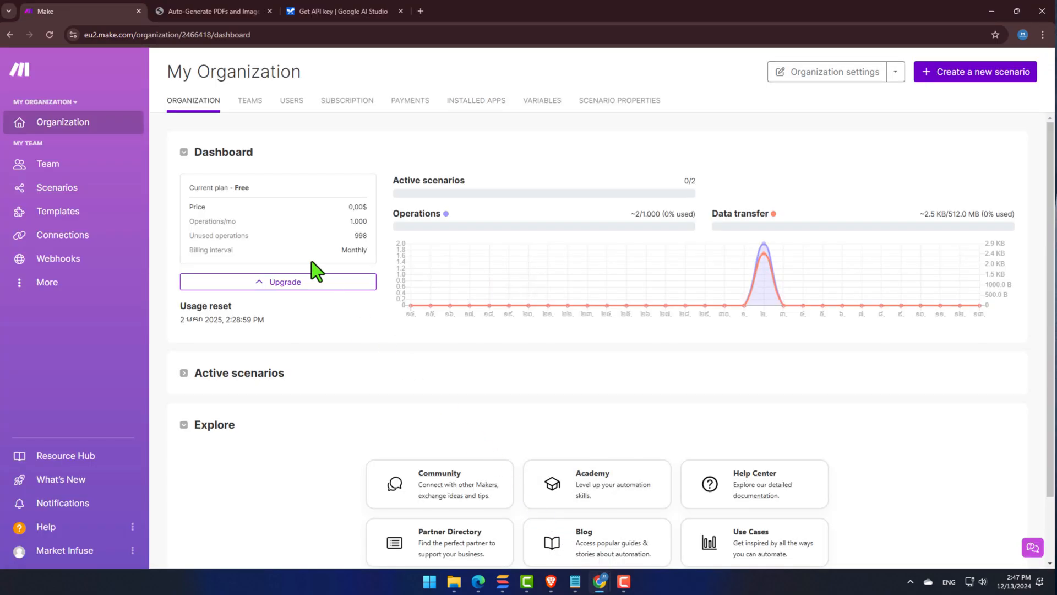
{"action": "left_click", "coordinate": [337, 11]}
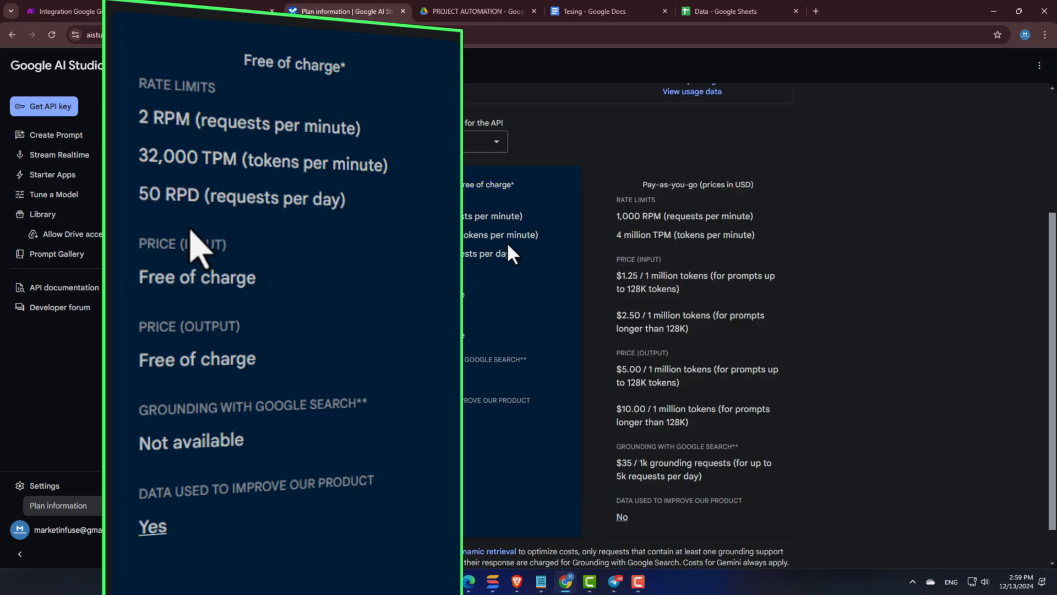
{"action": "mouse_move", "coordinate": [146, 309]}
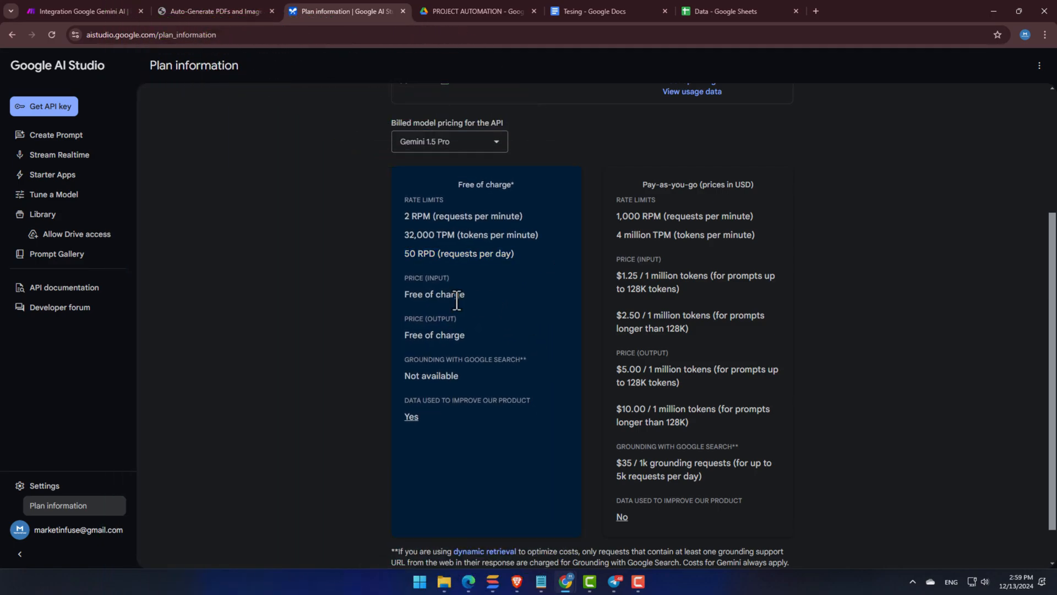
{"action": "mouse_move", "coordinate": [402, 339]}
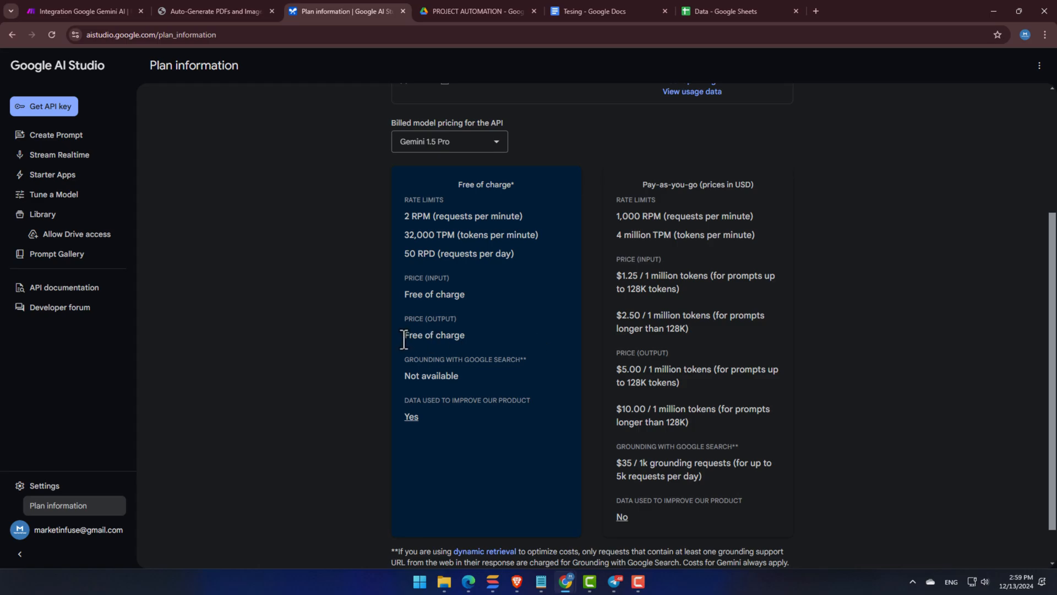
{"action": "left_click", "coordinate": [81, 11]}
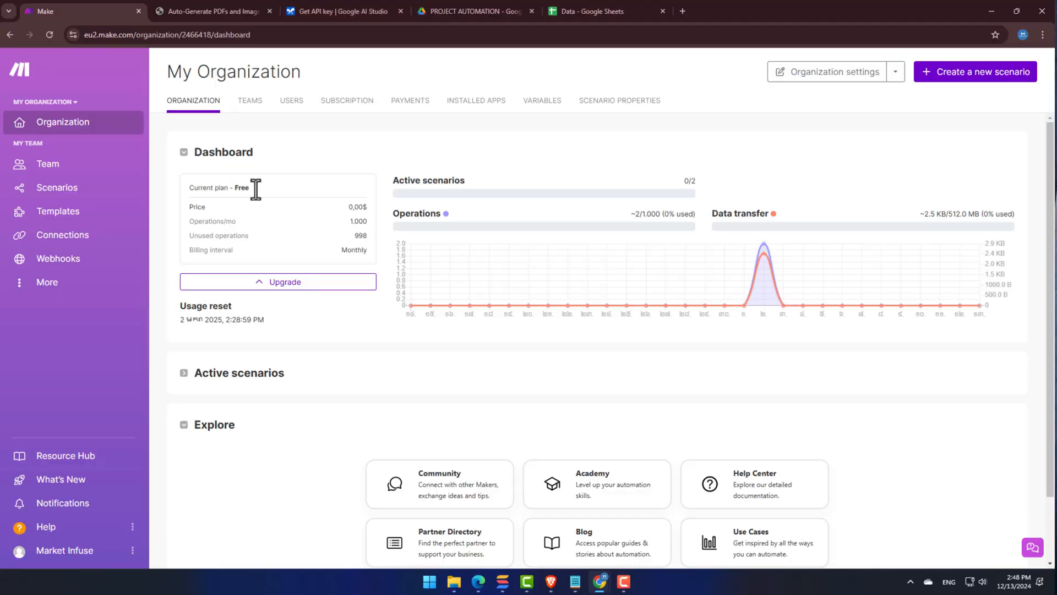
Start a new scenario with a Google Gemini AI 'Create a Completion' module
{"action": "left_click", "coordinate": [975, 72]}
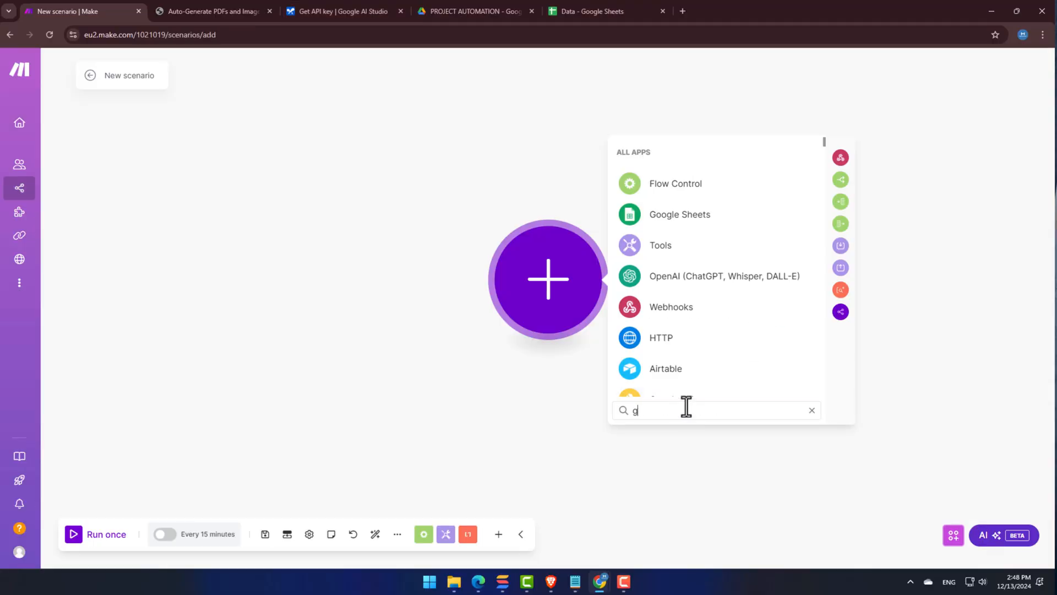
{"action": "left_click", "coordinate": [730, 169]}
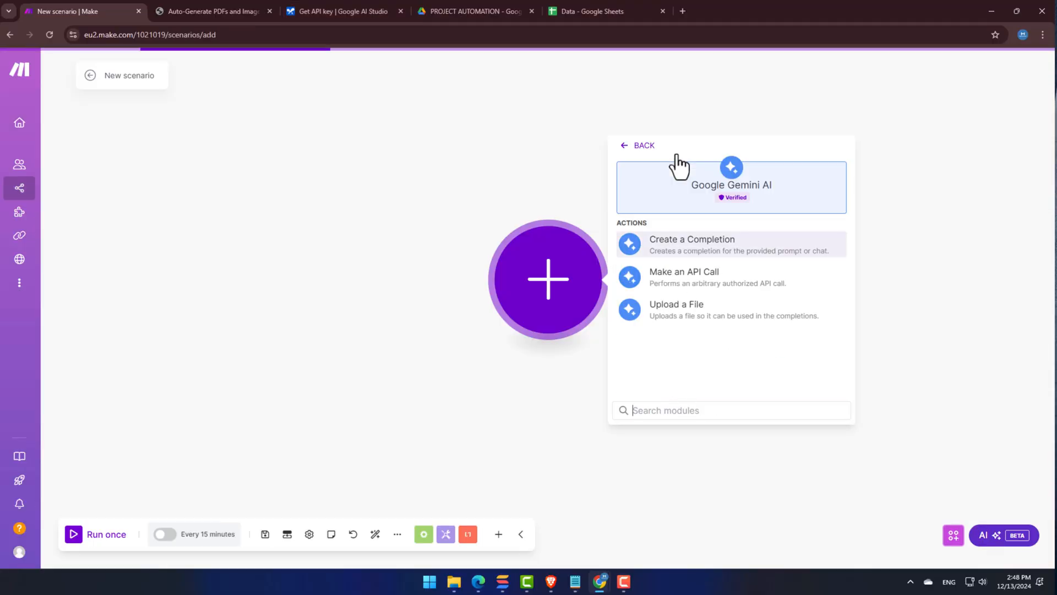
{"action": "left_click", "coordinate": [691, 244]}
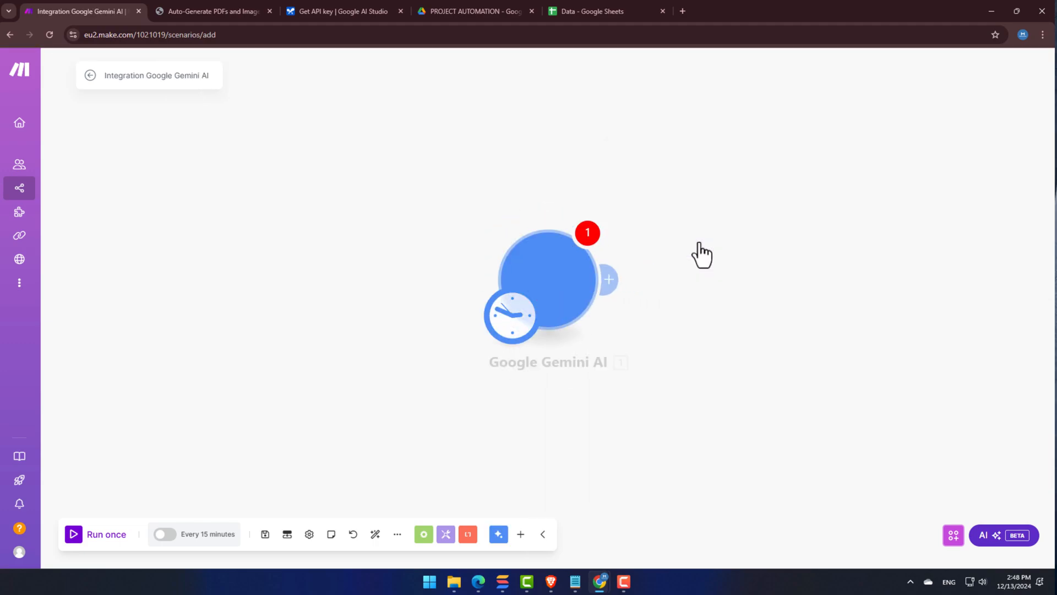
Create the GEMINI connection using the API key stored in the Data spreadsheet
{"action": "left_click", "coordinate": [546, 276]}
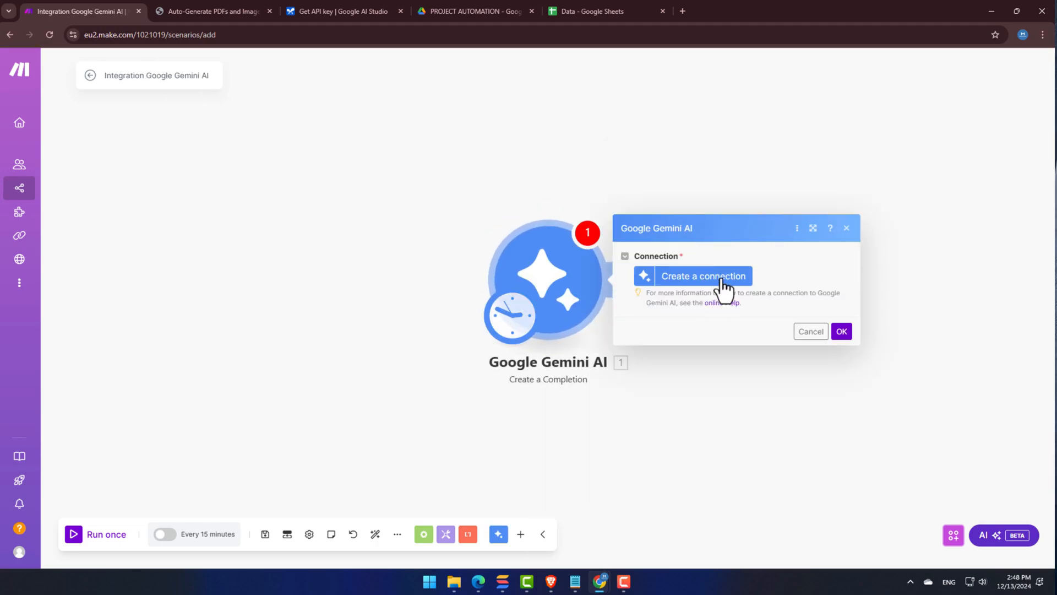
{"action": "left_click", "coordinate": [703, 276]}
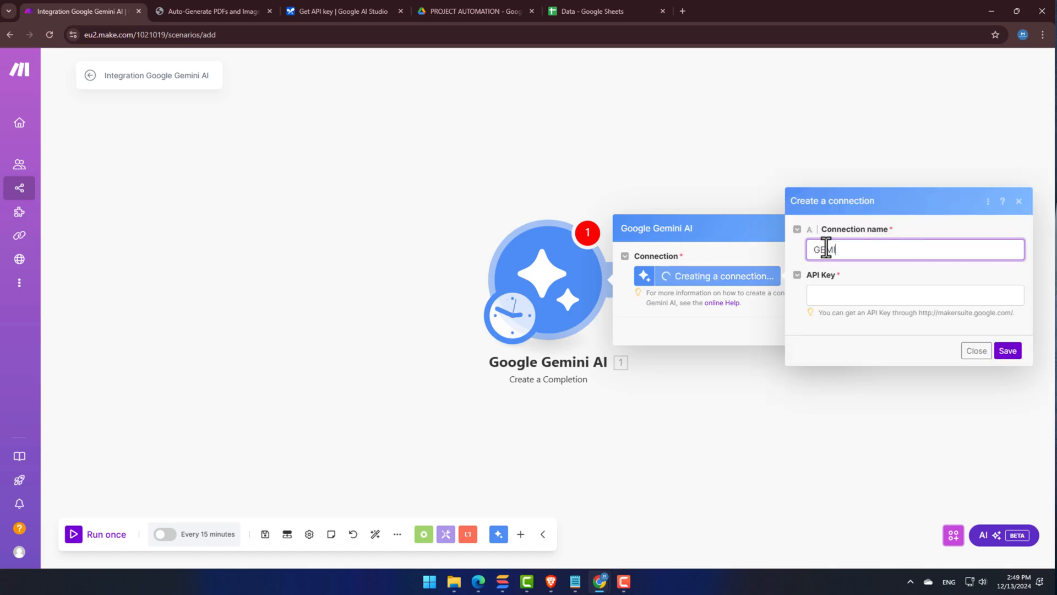
{"action": "left_click", "coordinate": [915, 295]}
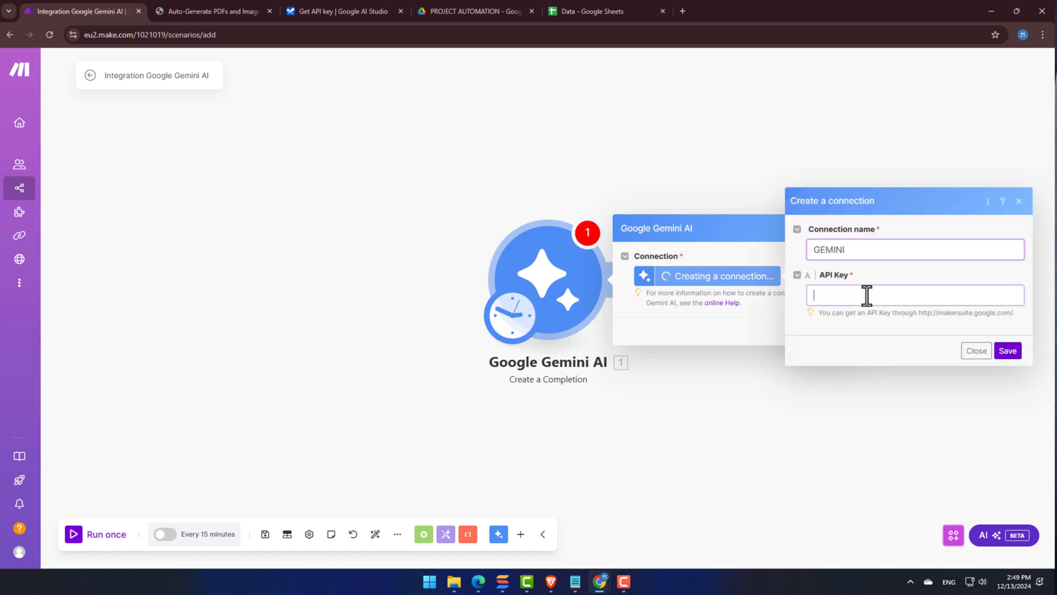
{"action": "left_click", "coordinate": [604, 11]}
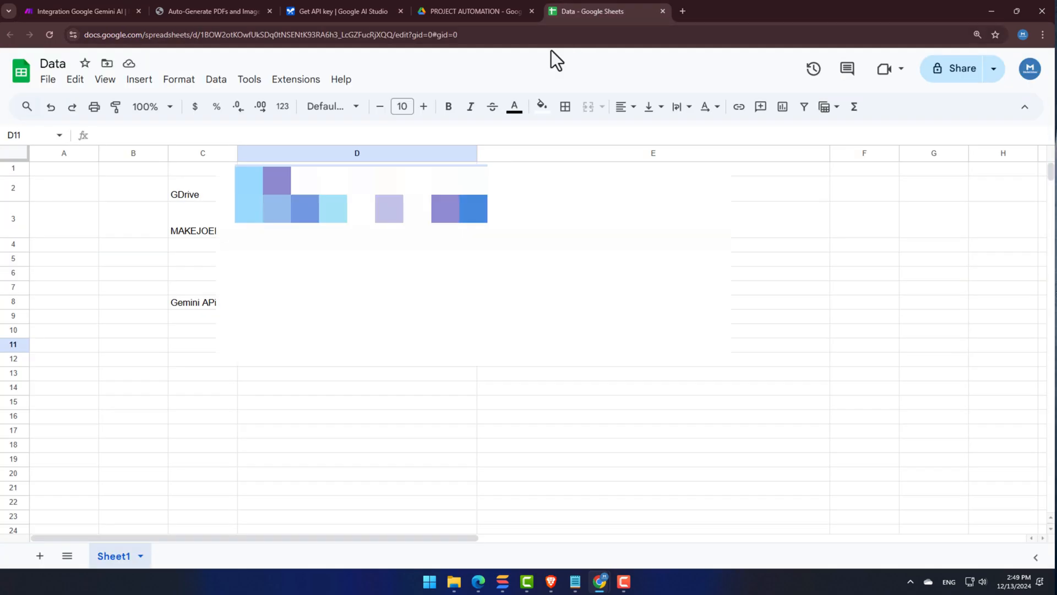
{"action": "left_click", "coordinate": [357, 301]}
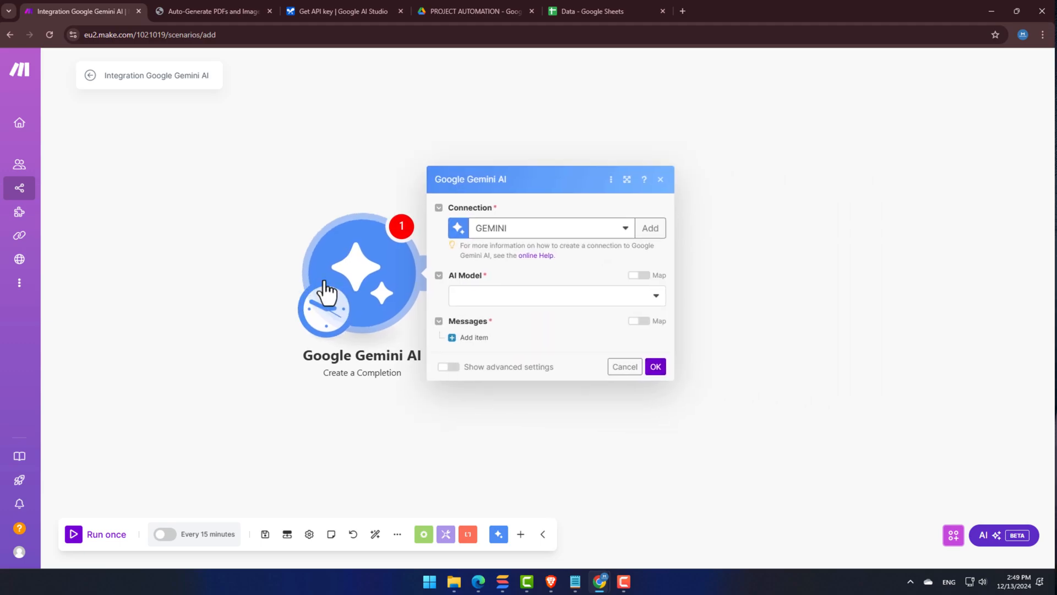
Choose Gemini 2.0 Flash Experimental as the AI model and add a first message item
{"action": "left_click", "coordinate": [553, 295]}
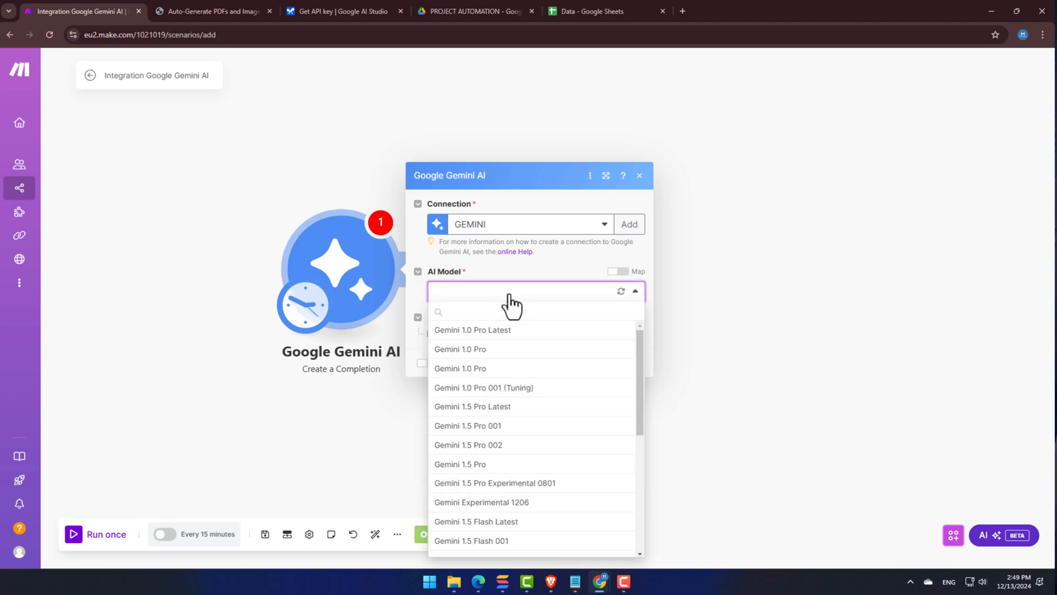
{"action": "mouse_move", "coordinate": [496, 541]}
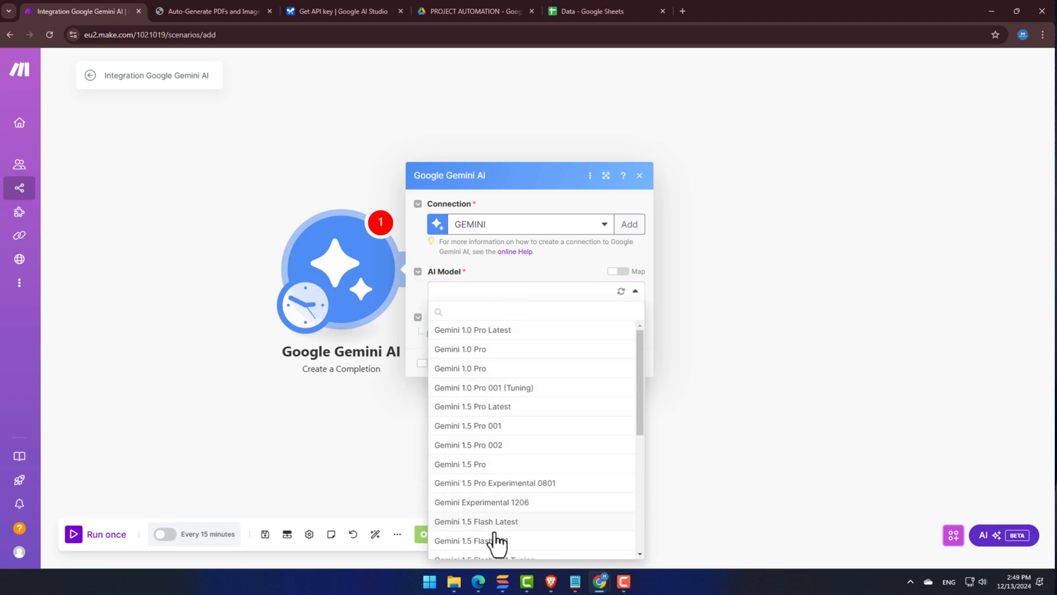
{"action": "scroll", "scroll_direction": "down", "scroll_amount": 3}
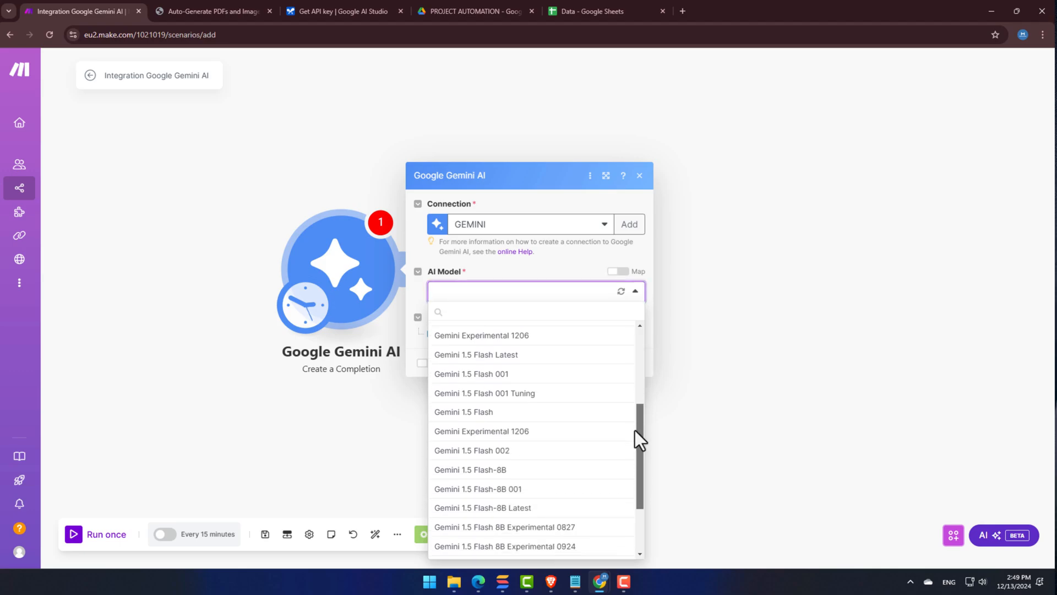
{"action": "scroll", "scroll_direction": "down", "scroll_amount": 3}
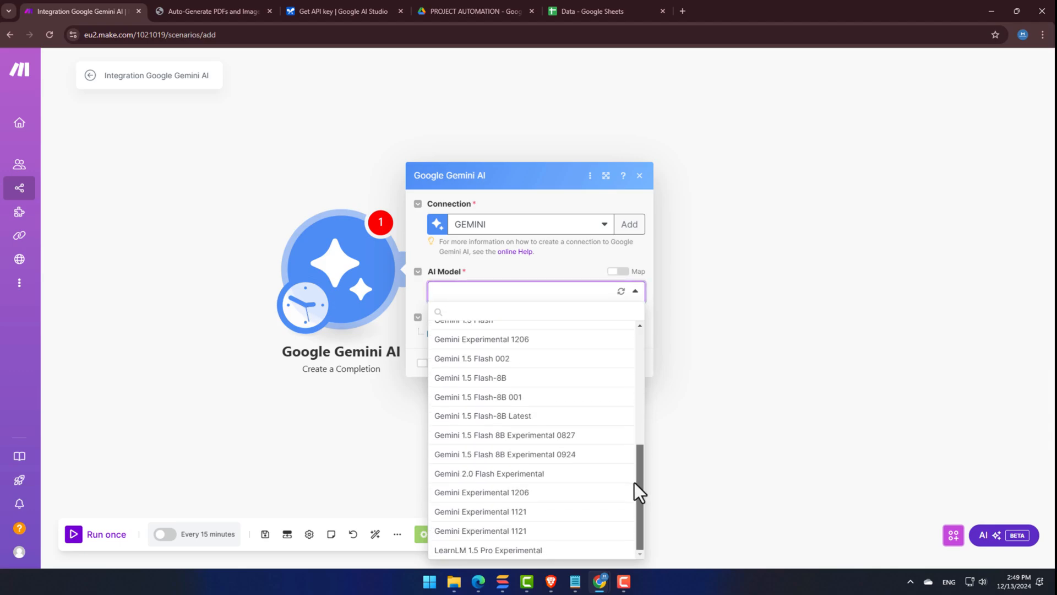
{"action": "scroll", "scroll_direction": "up", "scroll_amount": 3}
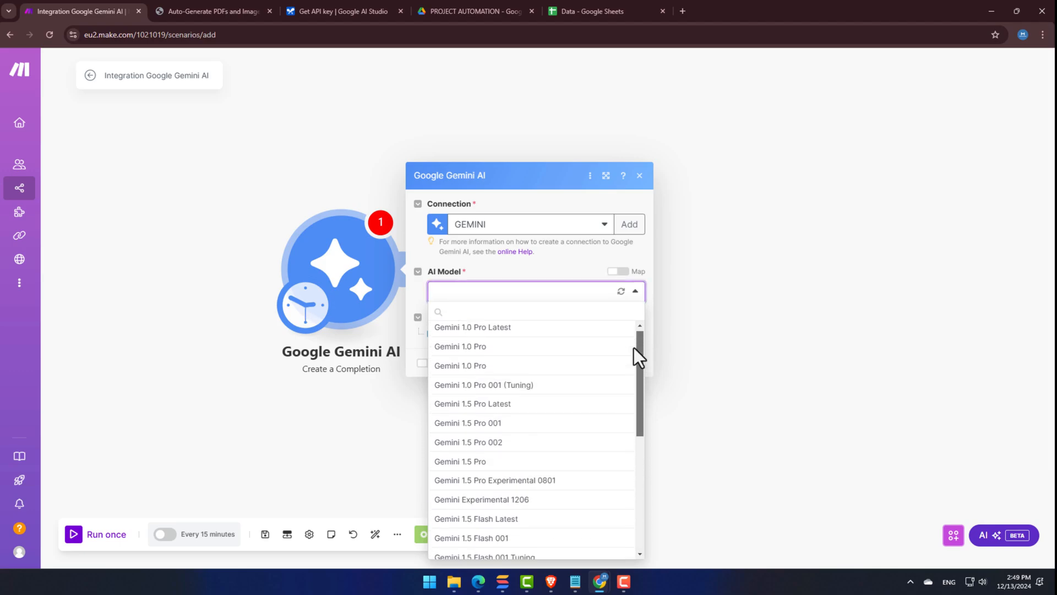
{"action": "scroll", "scroll_direction": "down", "scroll_amount": 3}
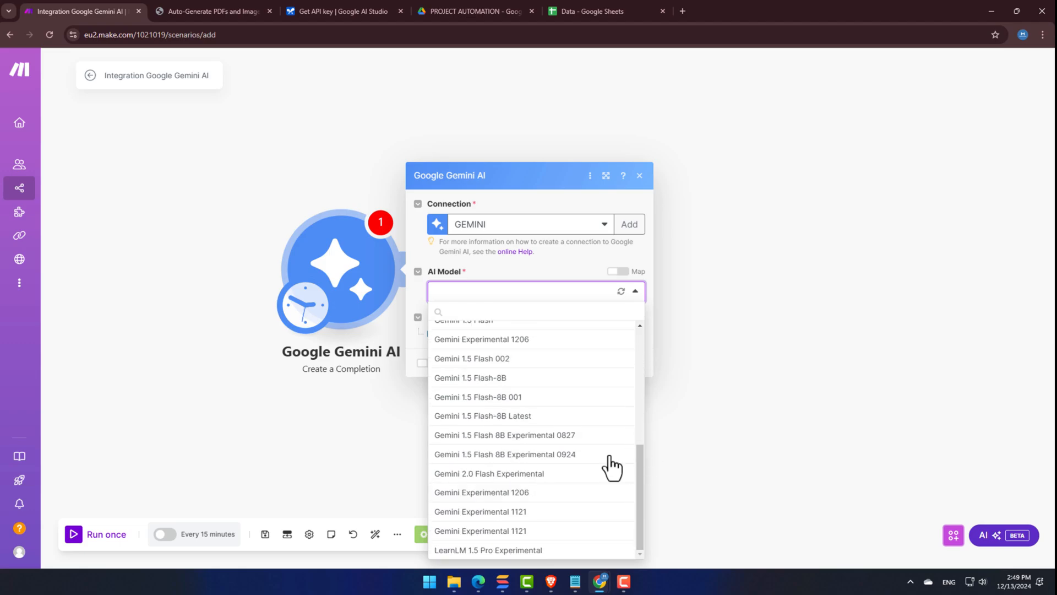
{"action": "left_click", "coordinate": [489, 473]}
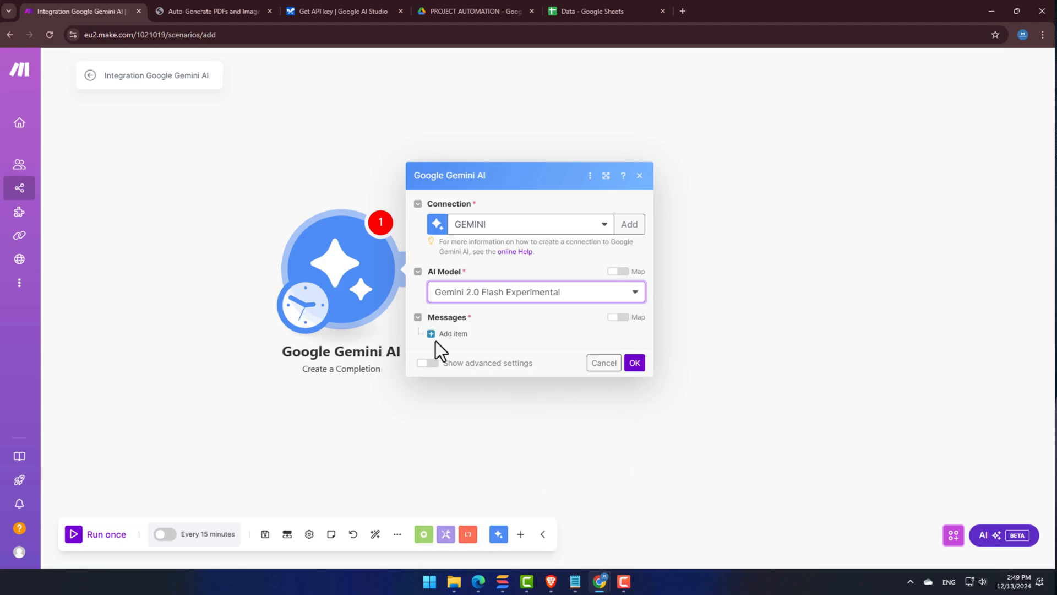
{"action": "left_click", "coordinate": [451, 333]}
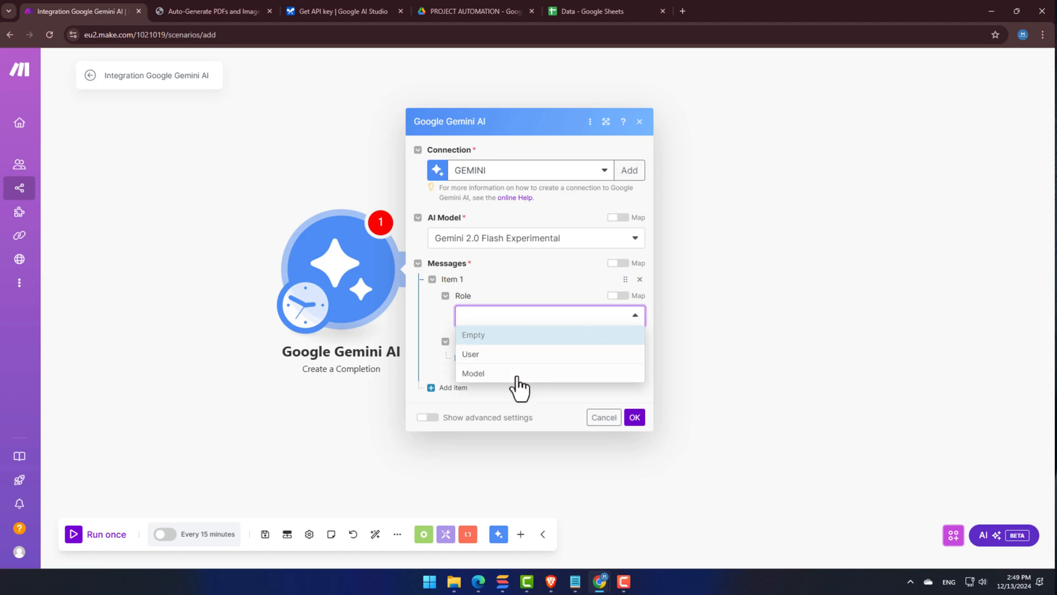
Set the message role to User with a Text content part
{"action": "left_click", "coordinate": [469, 354]}
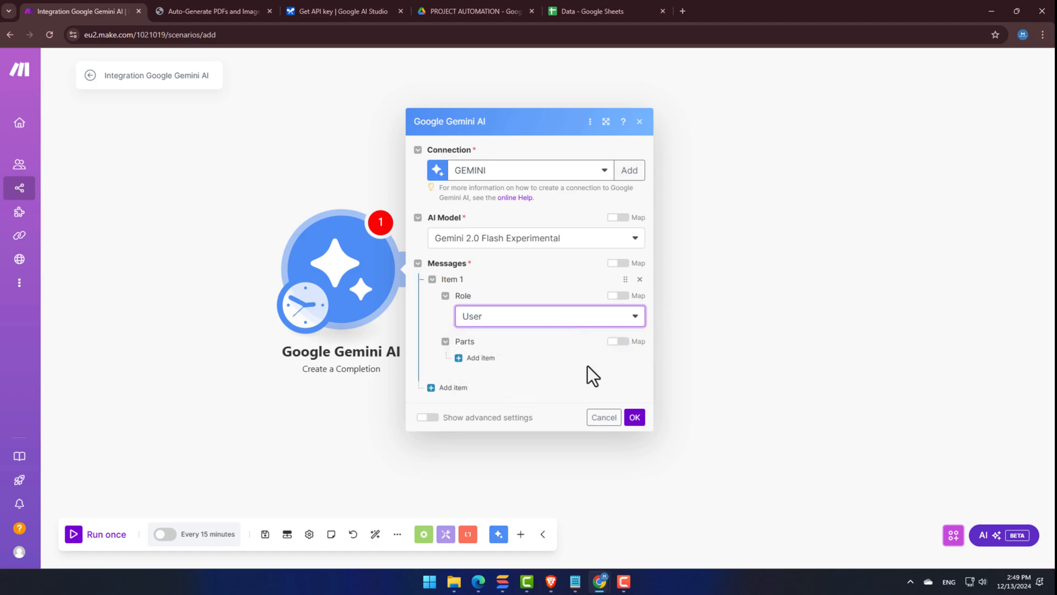
{"action": "left_click", "coordinate": [478, 357]}
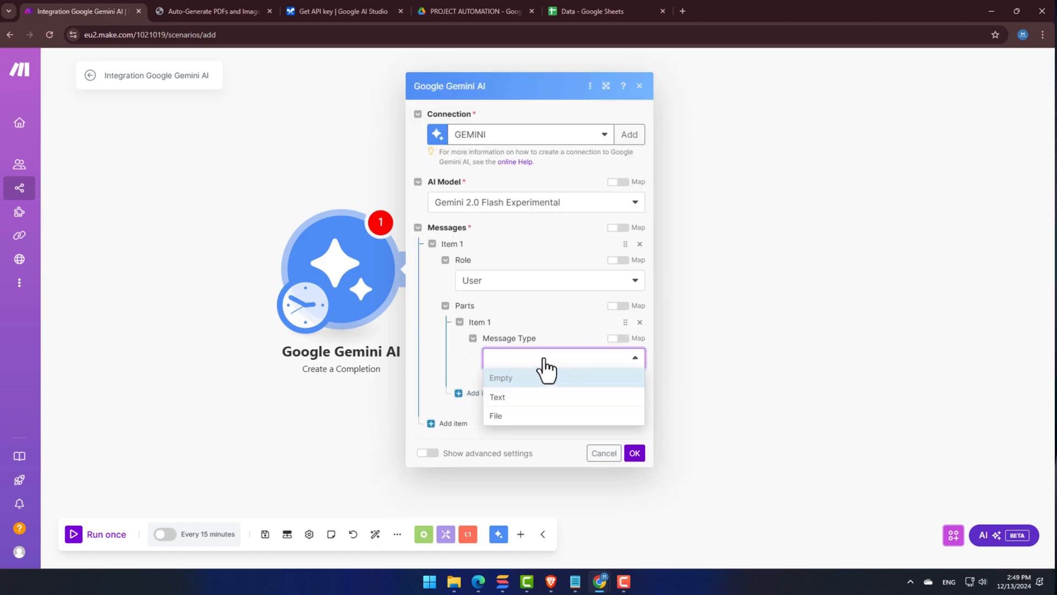
{"action": "left_click", "coordinate": [496, 396]}
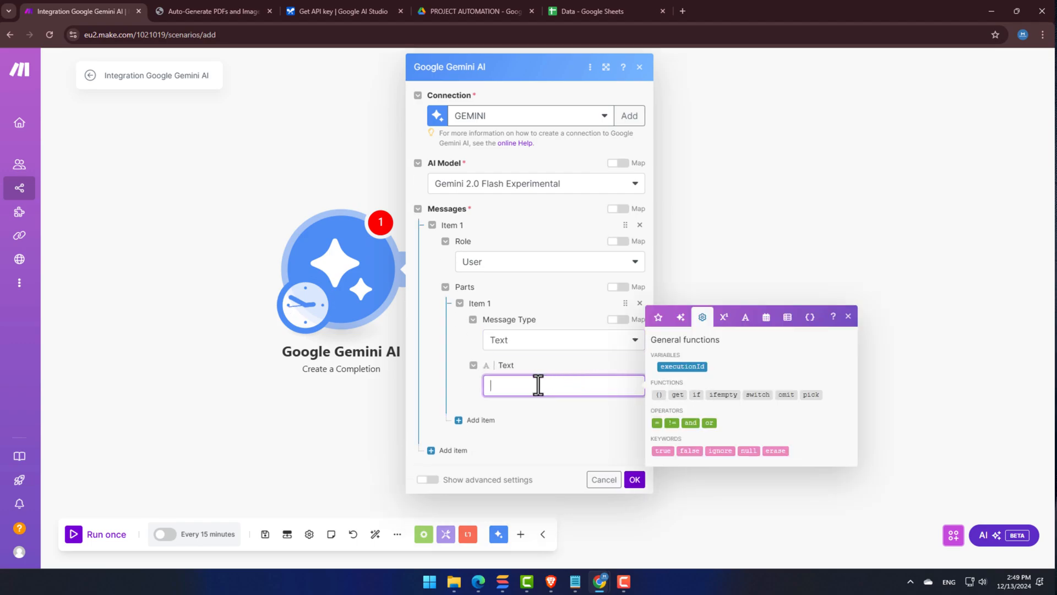
Enter a prompt asking for a short story about pineapple, save, and run once
{"action": "type", "text": "Write me"}
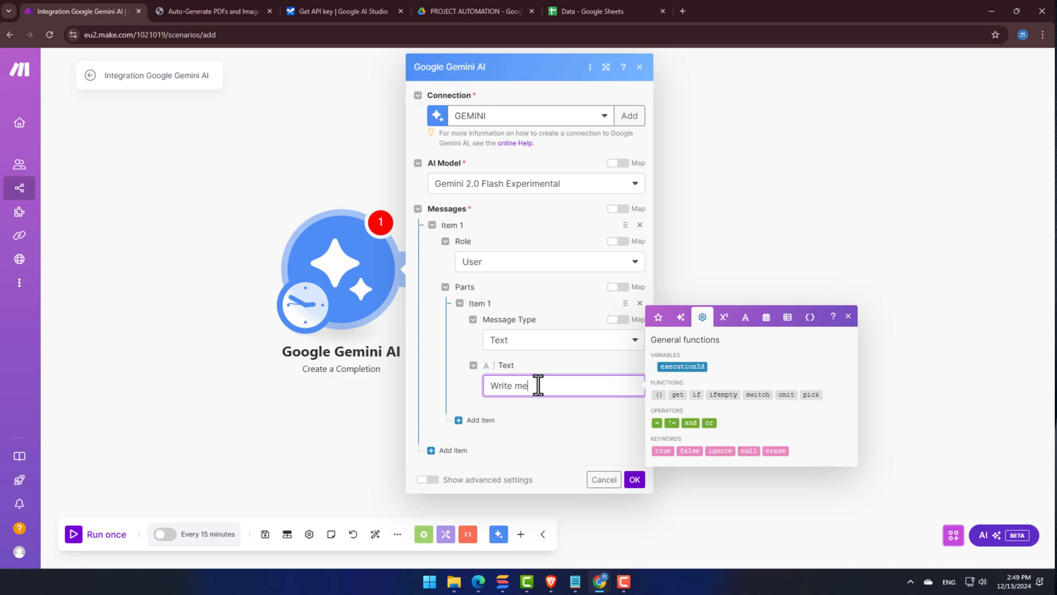
{"action": "type", "text": "a short story a"}
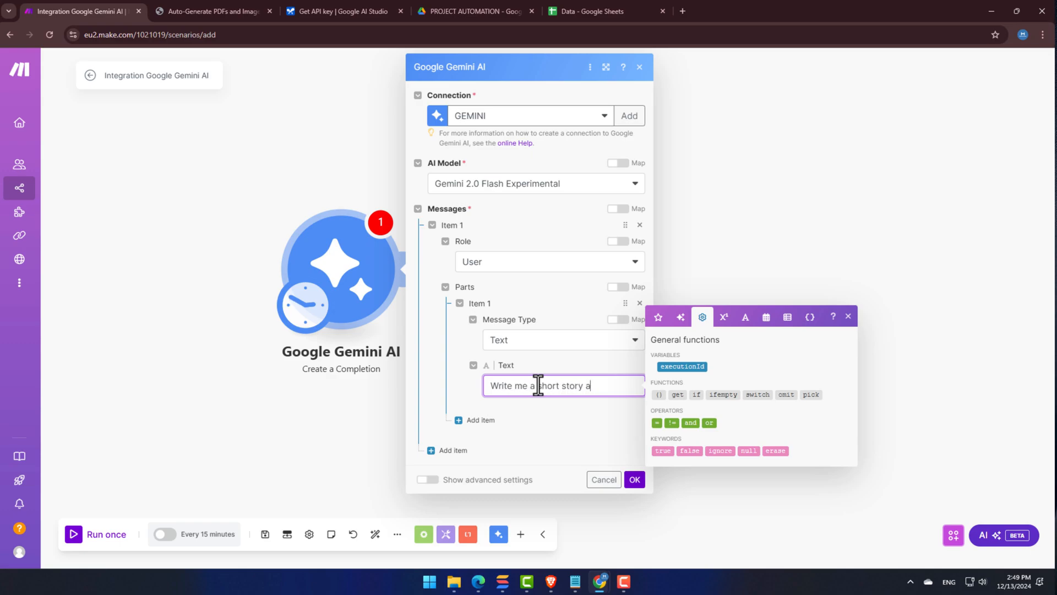
{"action": "type", "text": "bout"}
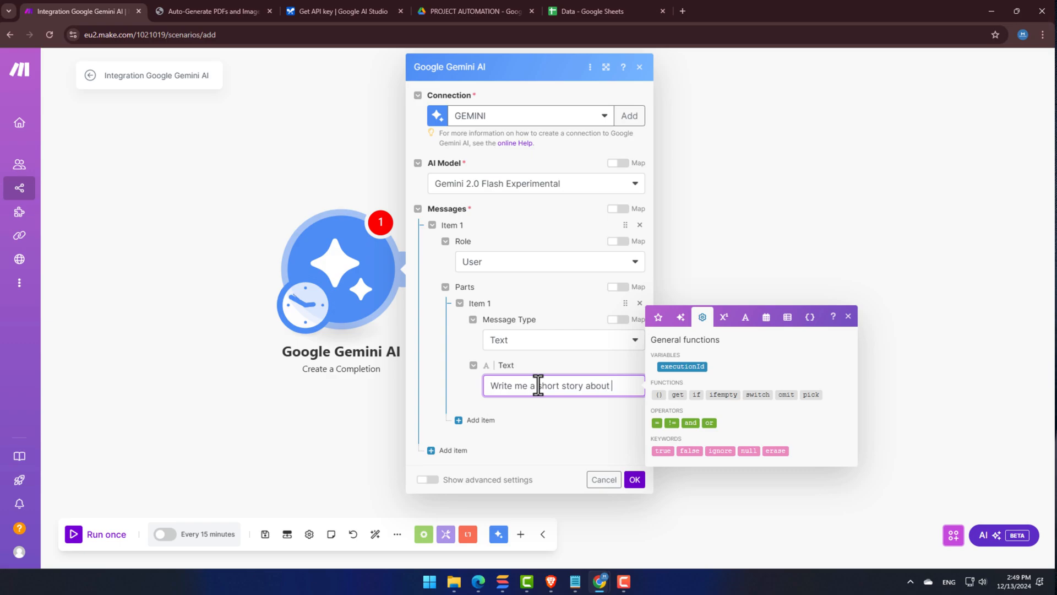
{"action": "type", "text": "pine"}
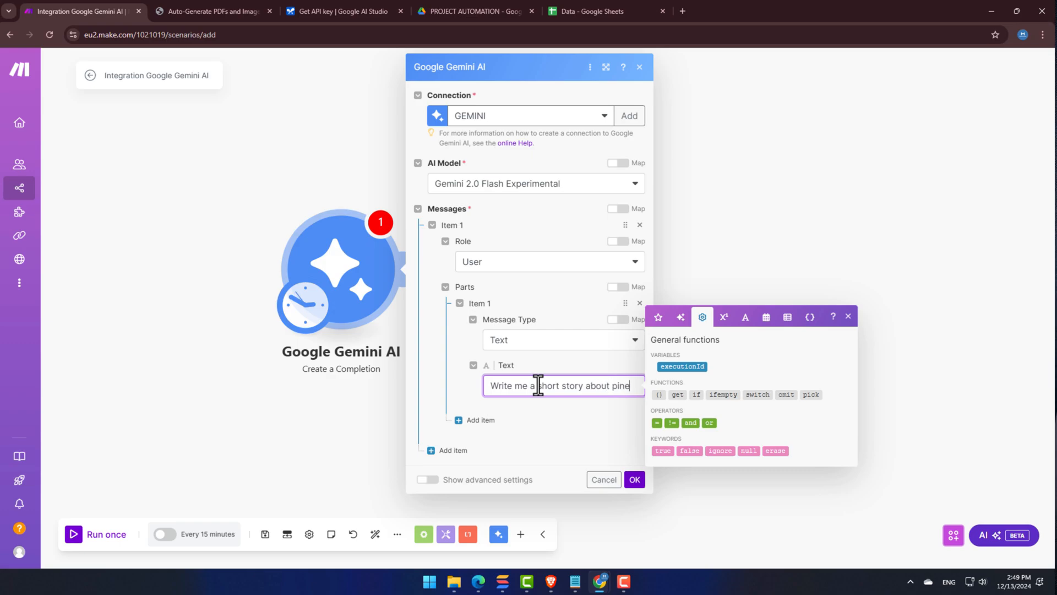
{"action": "type", "text": "apple"}
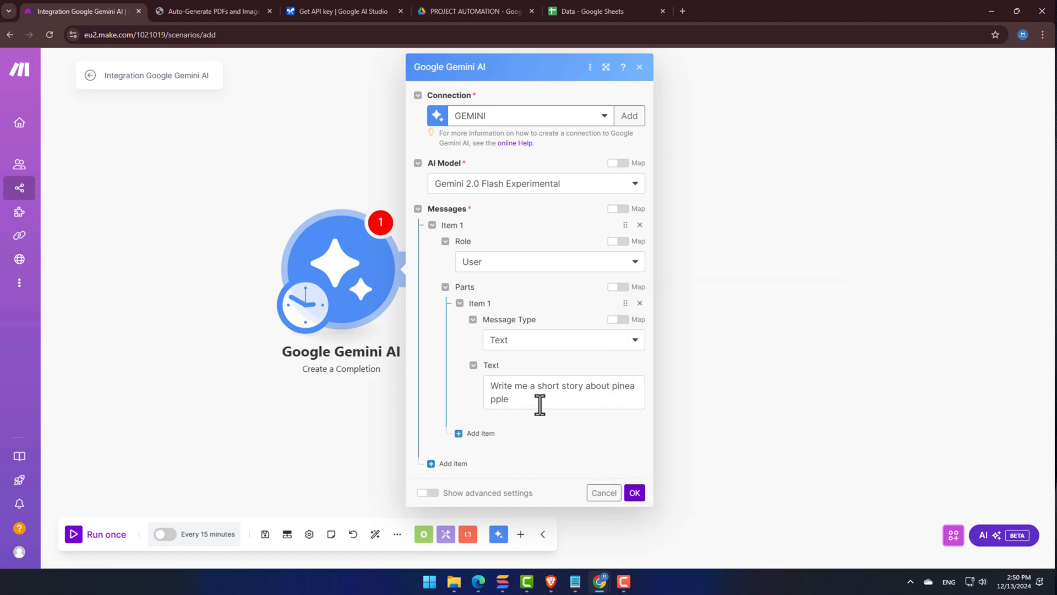
{"action": "mouse_move", "coordinate": [602, 470]}
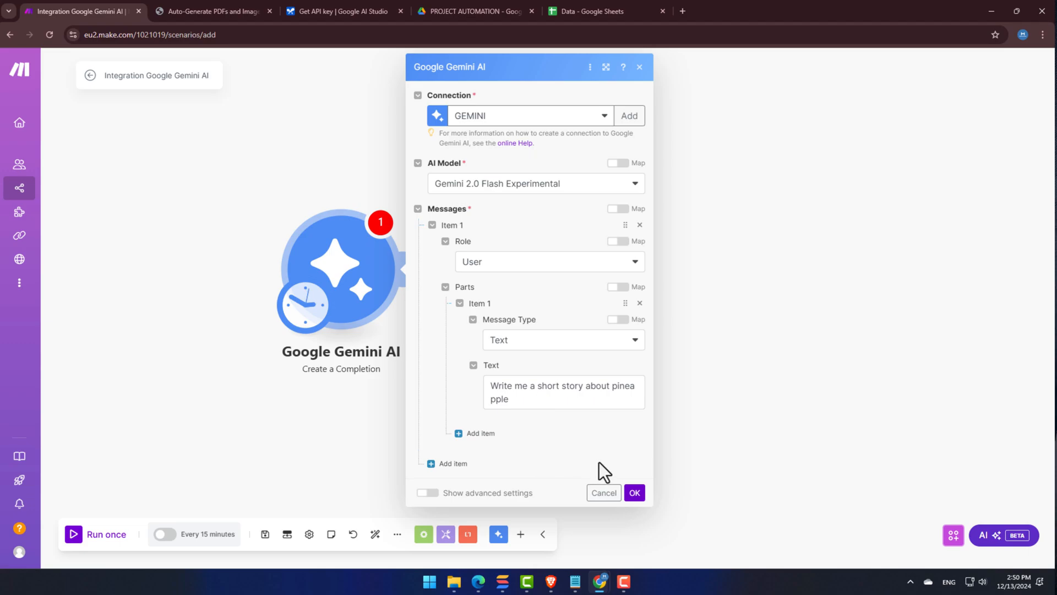
{"action": "left_click", "coordinate": [633, 492]}
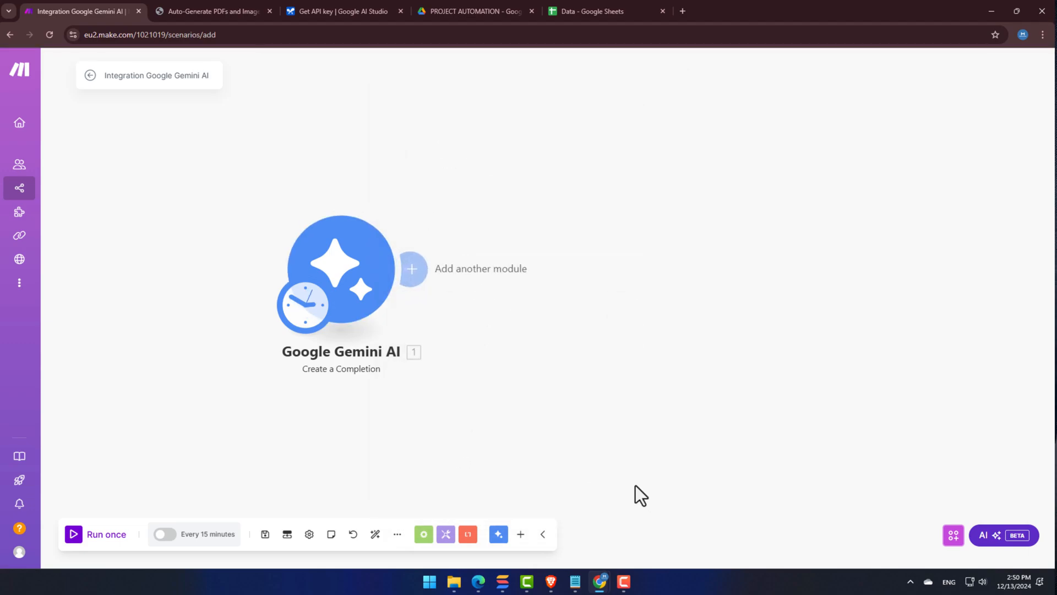
{"action": "mouse_move", "coordinate": [174, 408]}
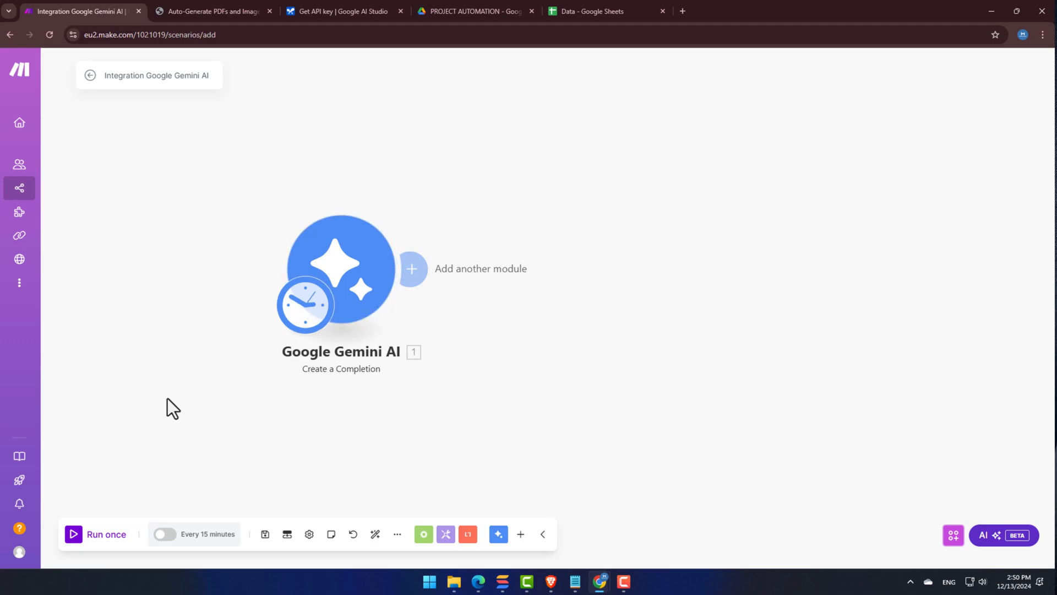
{"action": "left_click", "coordinate": [96, 533]}
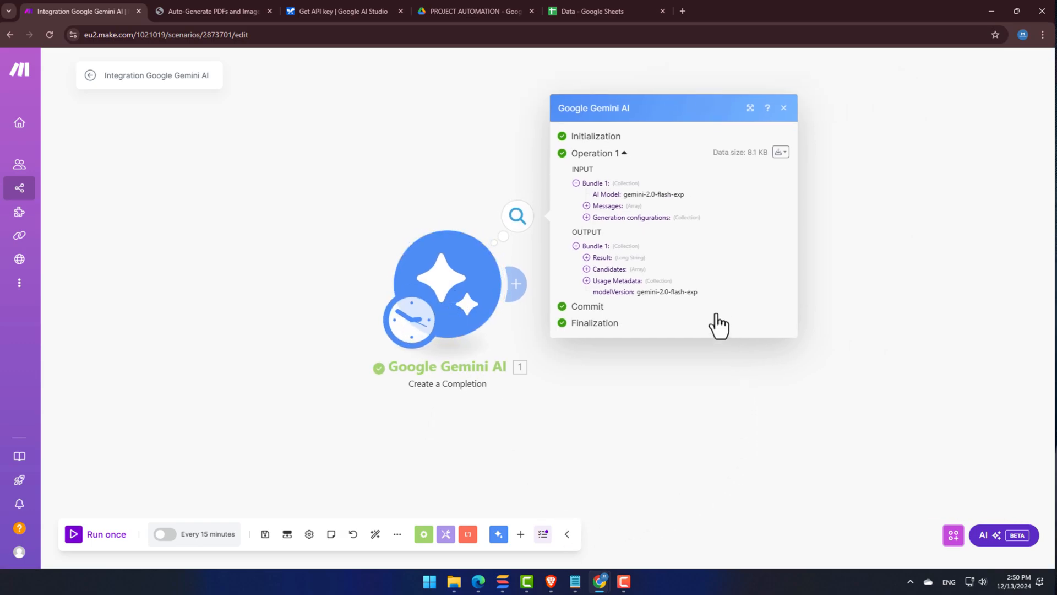
Read Gemini's pineapple story in the run output, then close the results
{"action": "left_click", "coordinate": [585, 257]}
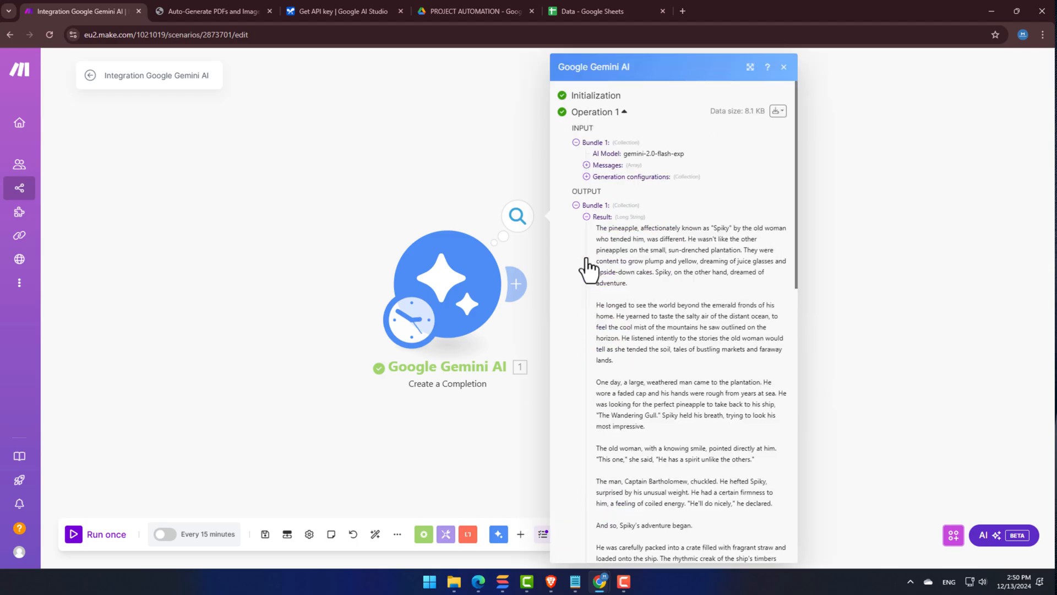
{"action": "mouse_move", "coordinate": [793, 243]}
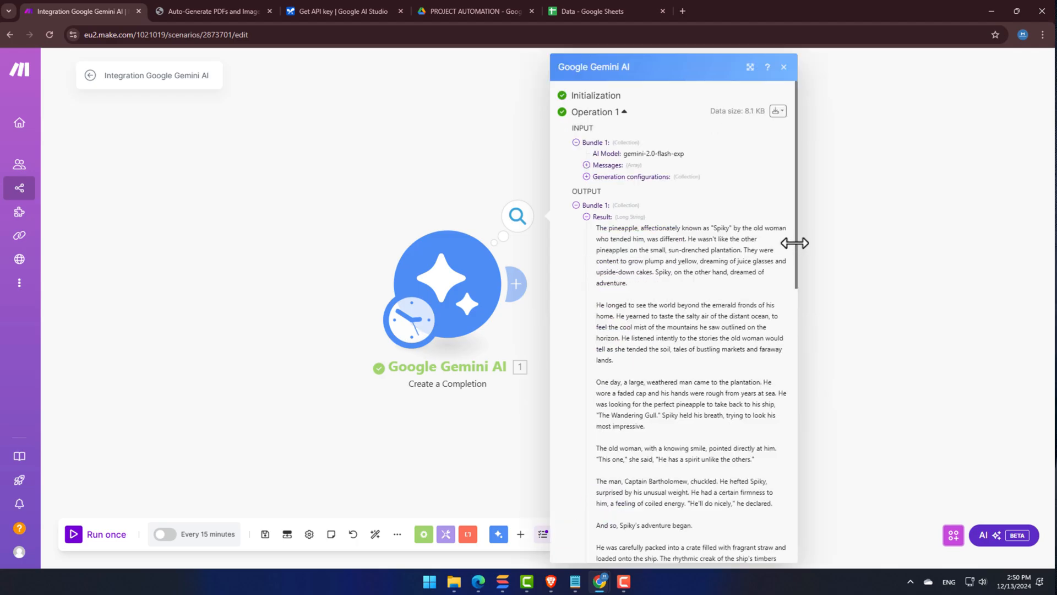
{"action": "mouse_move", "coordinate": [715, 276]}
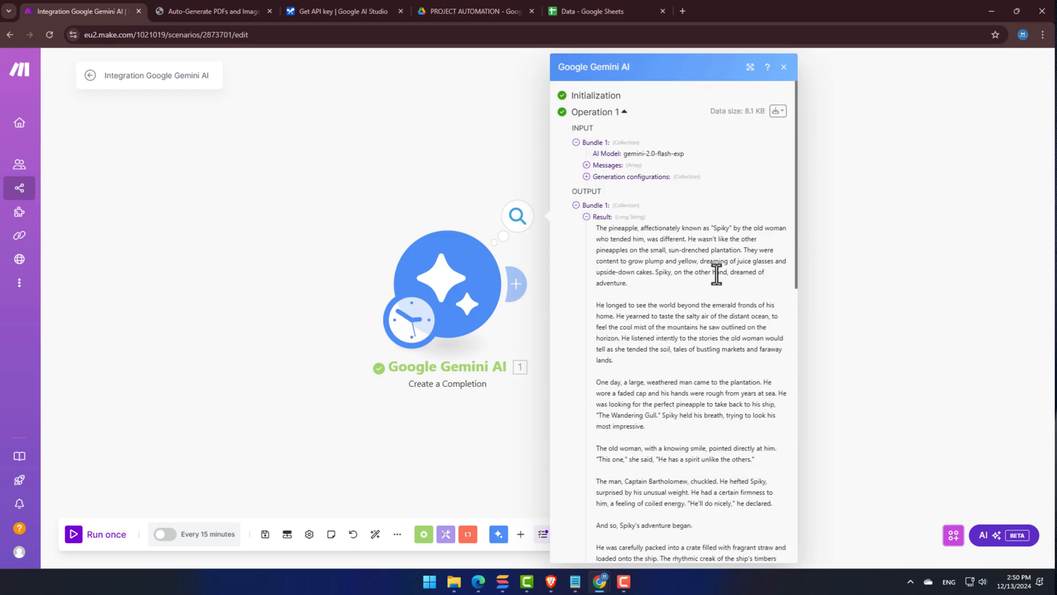
{"action": "left_click", "coordinate": [783, 67]}
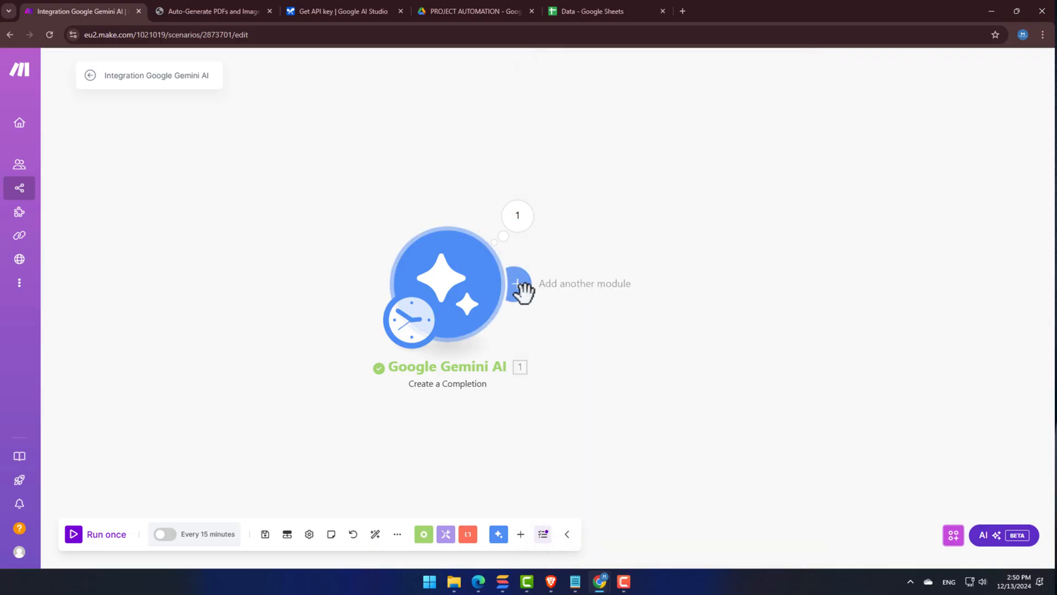
Add a Google Docs 'Create a Document' module with a new MY DOC connection
{"action": "left_click", "coordinate": [519, 283]}
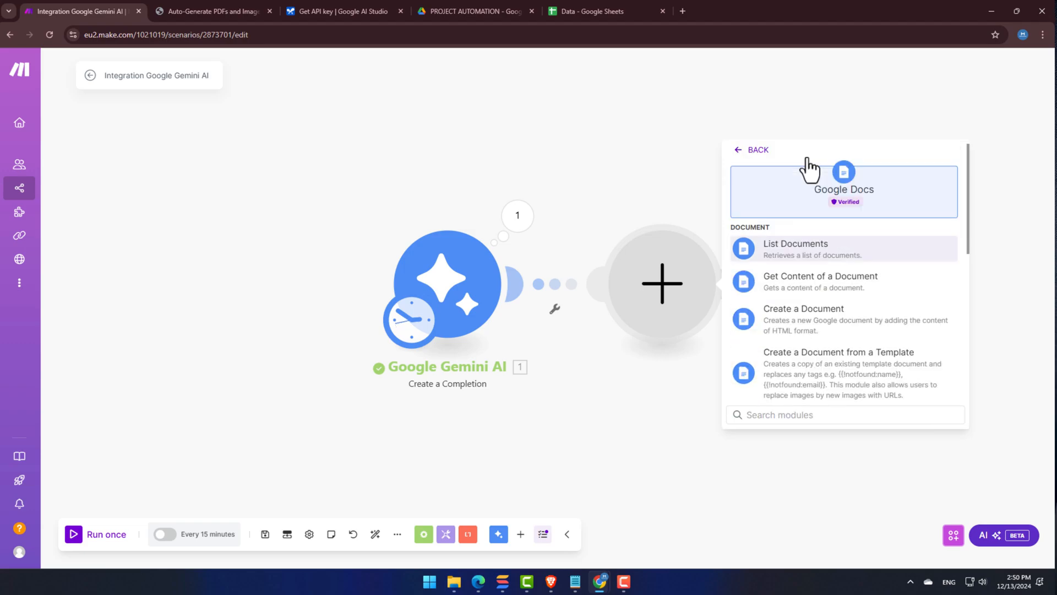
{"action": "mouse_move", "coordinate": [854, 328]}
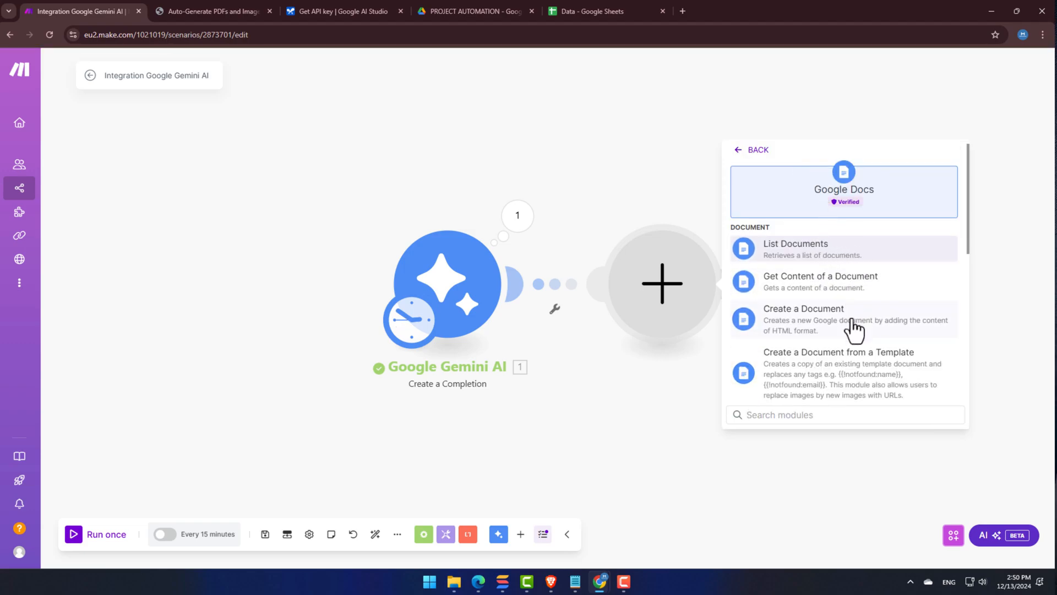
{"action": "left_click", "coordinate": [803, 319]}
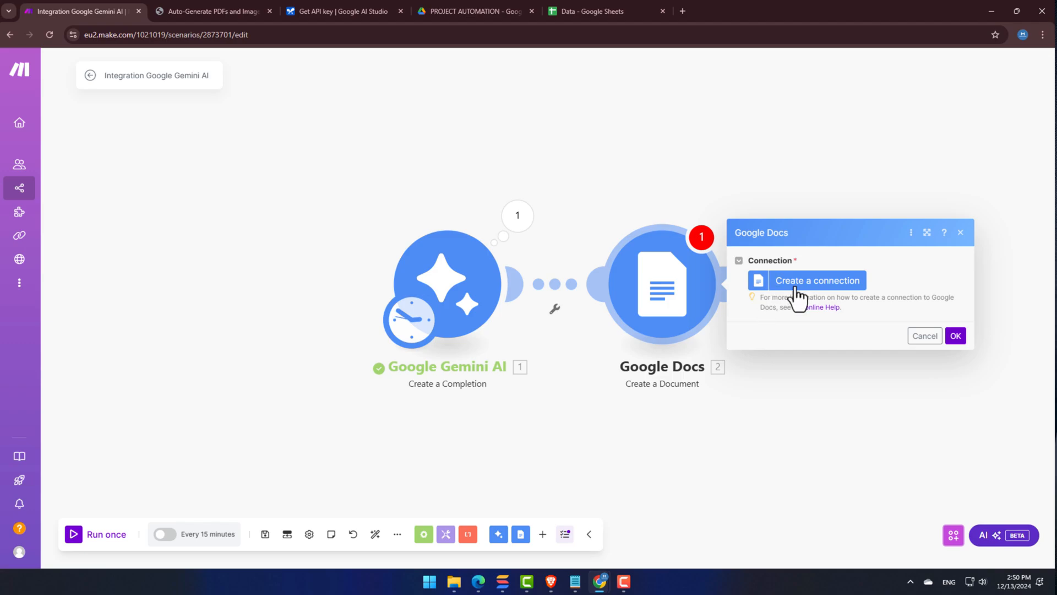
{"action": "left_click", "coordinate": [817, 280]}
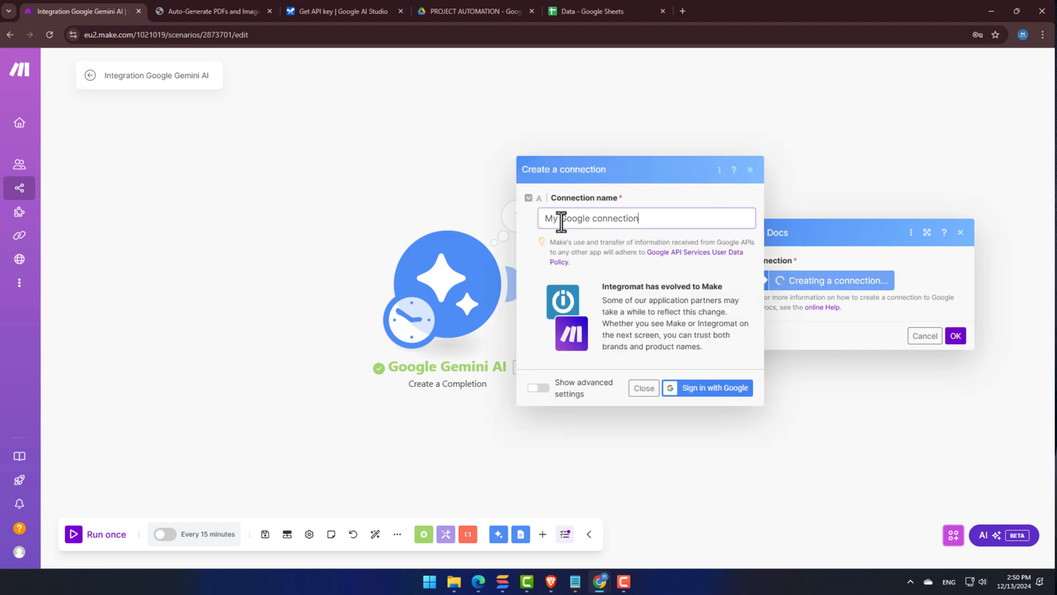
{"action": "type", "text": "MY DOC"}
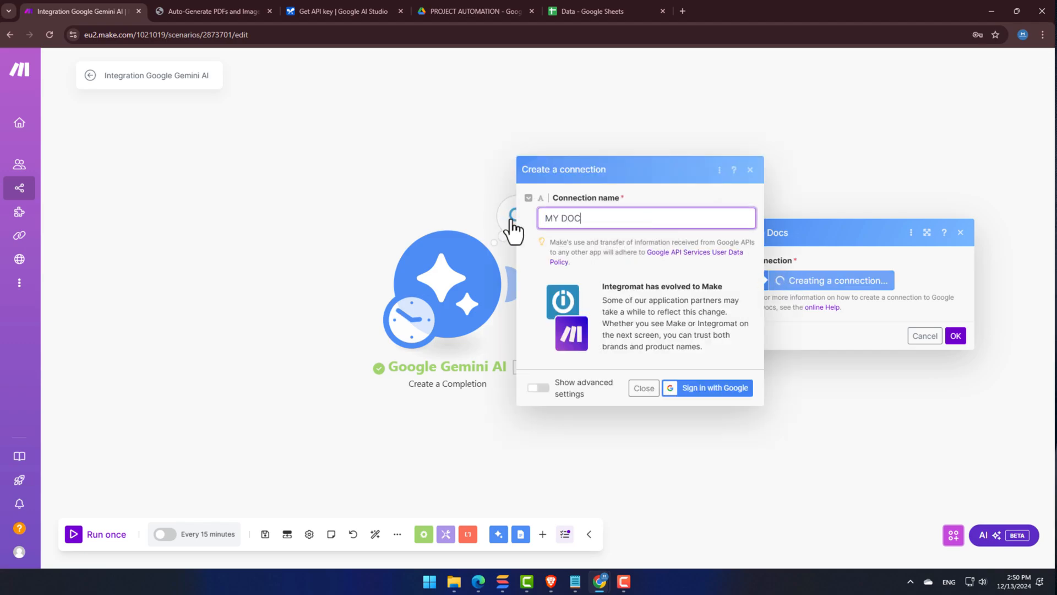
{"action": "left_click", "coordinate": [707, 387]}
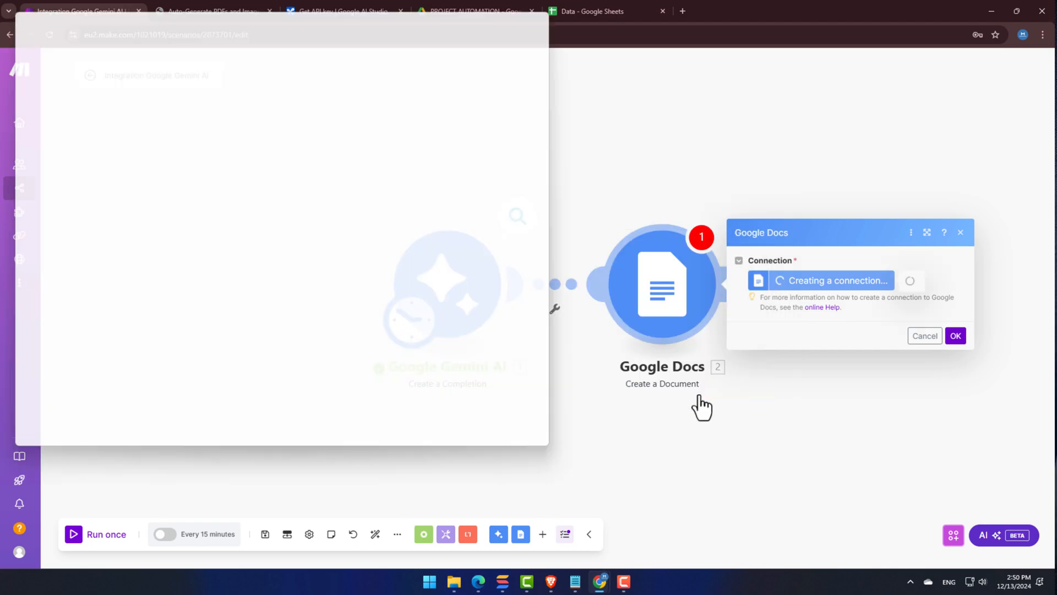
Sign in with the chosen Google account and grant Make access to Drive files
{"action": "left_click", "coordinate": [955, 335]}
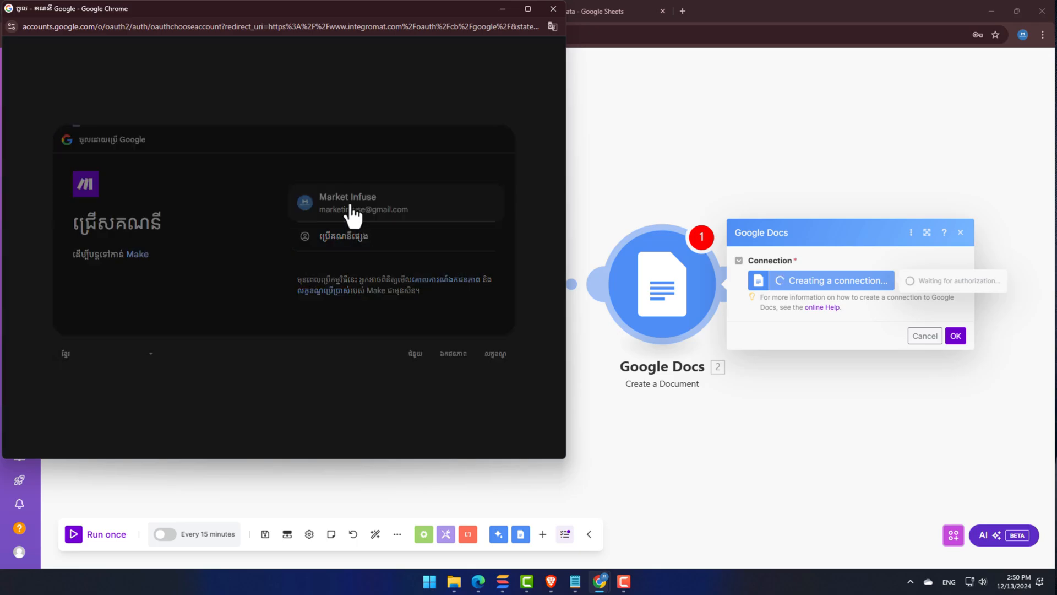
{"action": "left_click", "coordinate": [364, 202]}
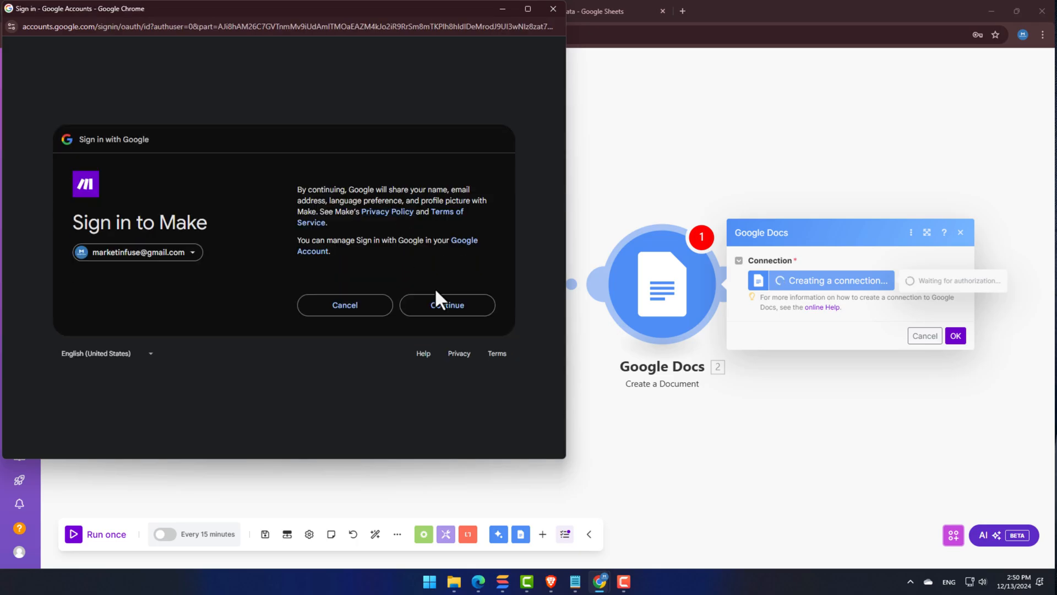
{"action": "left_click", "coordinate": [447, 304]}
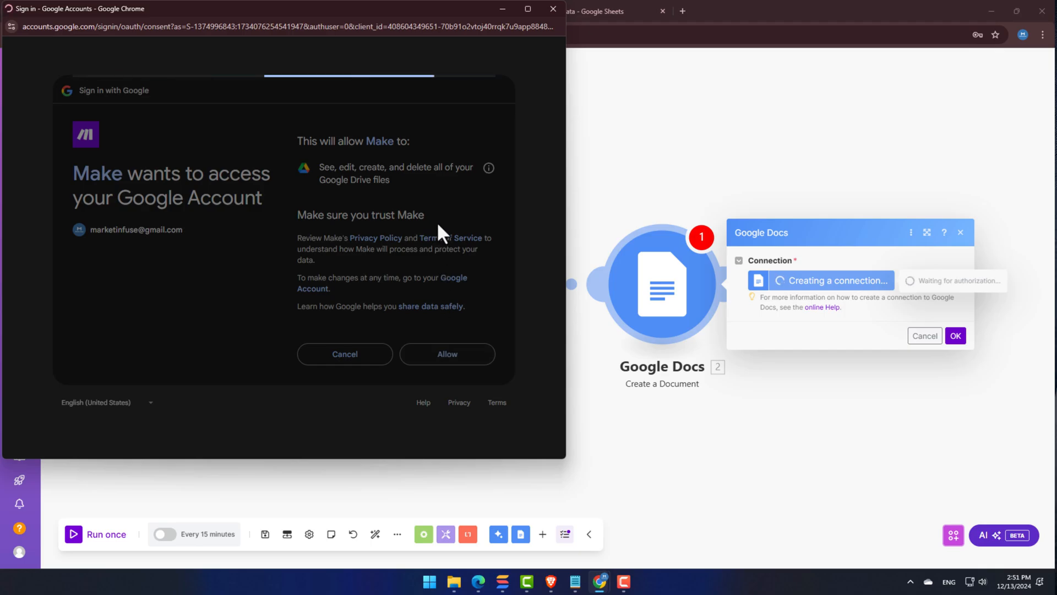
{"action": "left_click", "coordinate": [447, 354]}
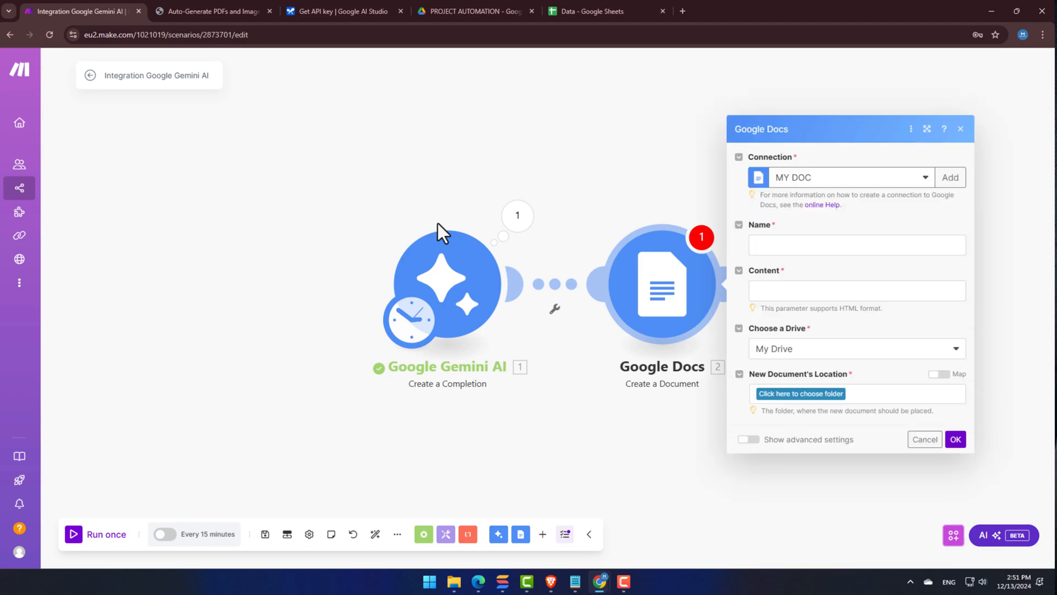
{"action": "mouse_move", "coordinate": [776, 414]}
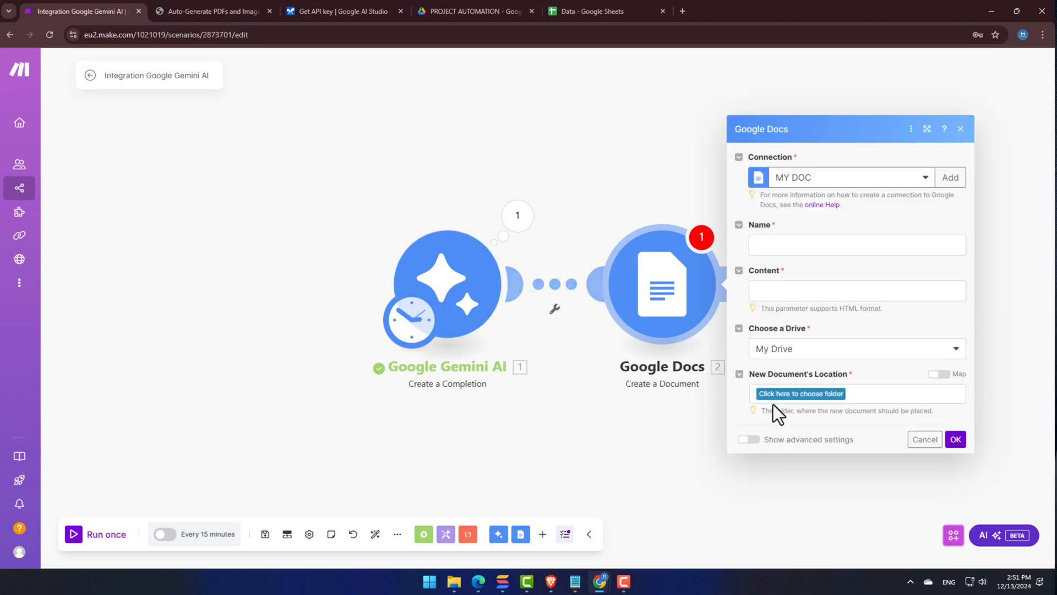
Name the document 'Tesing', map Gemini's Result as content, and place it in PROJECT AUTOMATION
{"action": "left_click", "coordinate": [856, 244]}
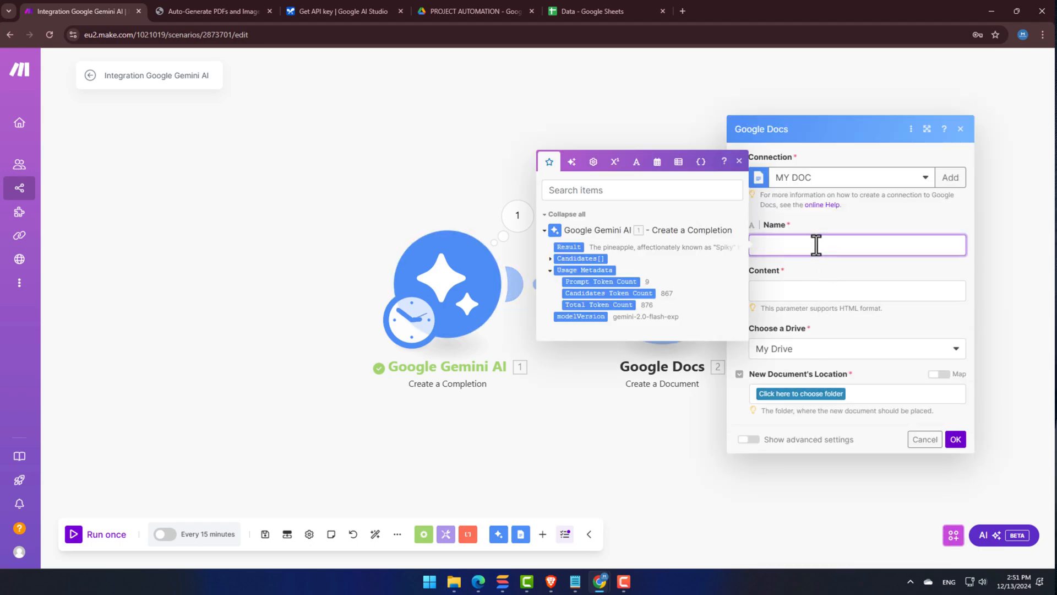
{"action": "mouse_move", "coordinate": [772, 247]}
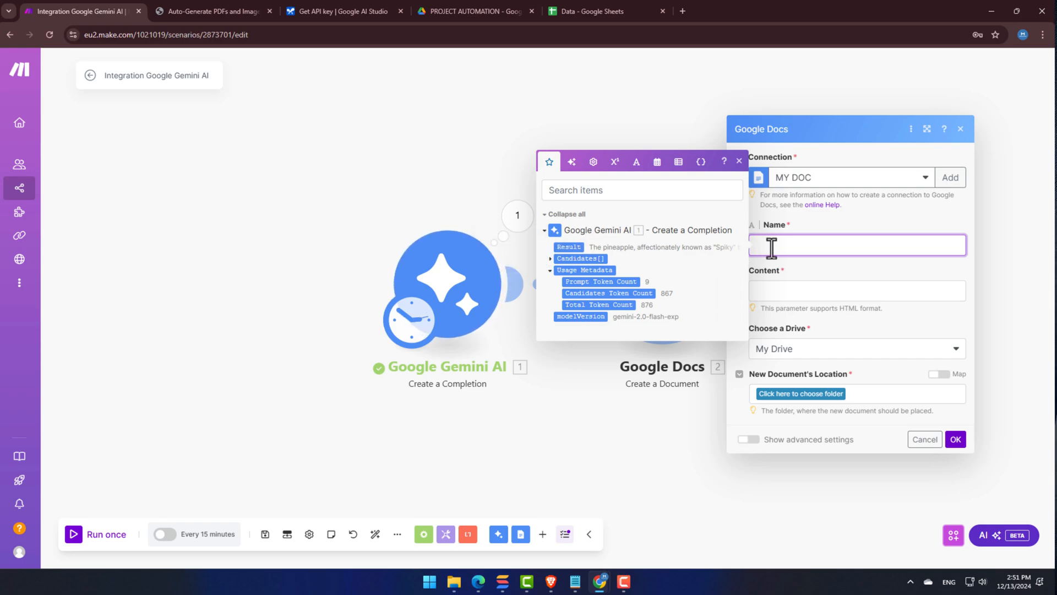
{"action": "type", "text": "Test"}
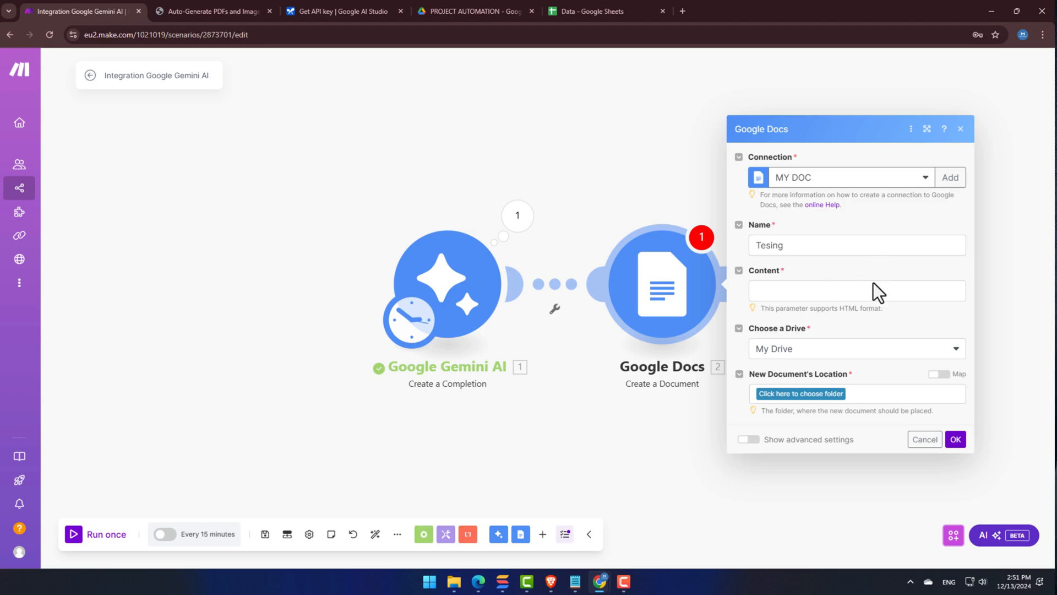
{"action": "left_click", "coordinate": [856, 290]}
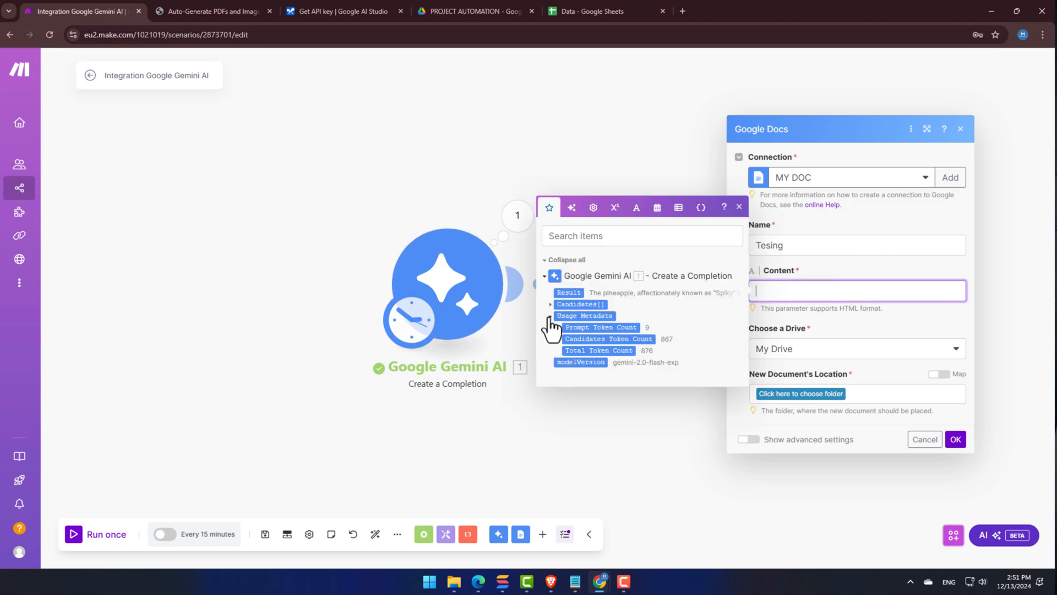
{"action": "left_click", "coordinate": [568, 293]}
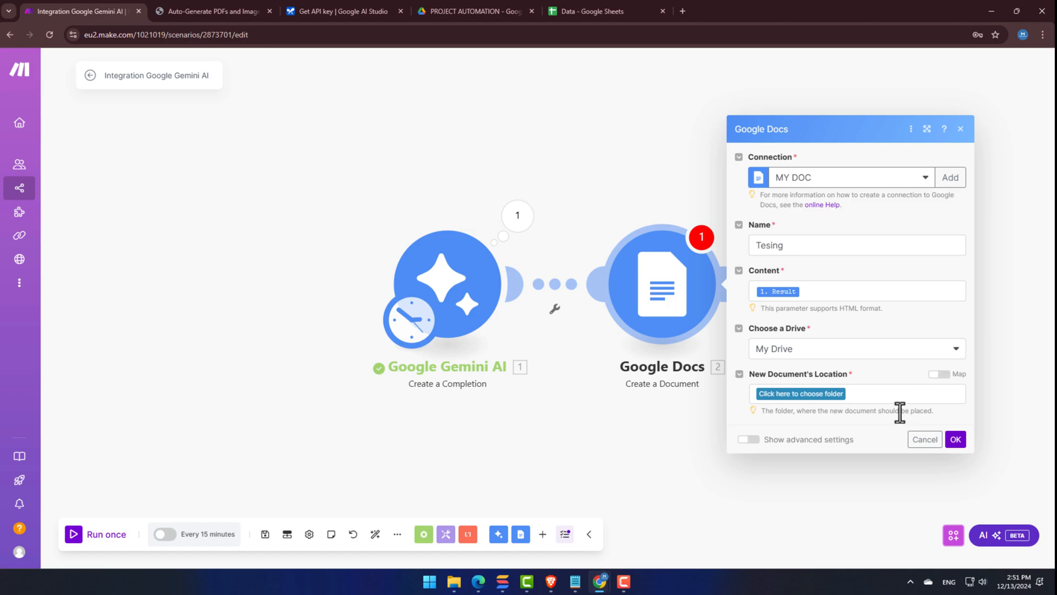
{"action": "mouse_move", "coordinate": [877, 398]}
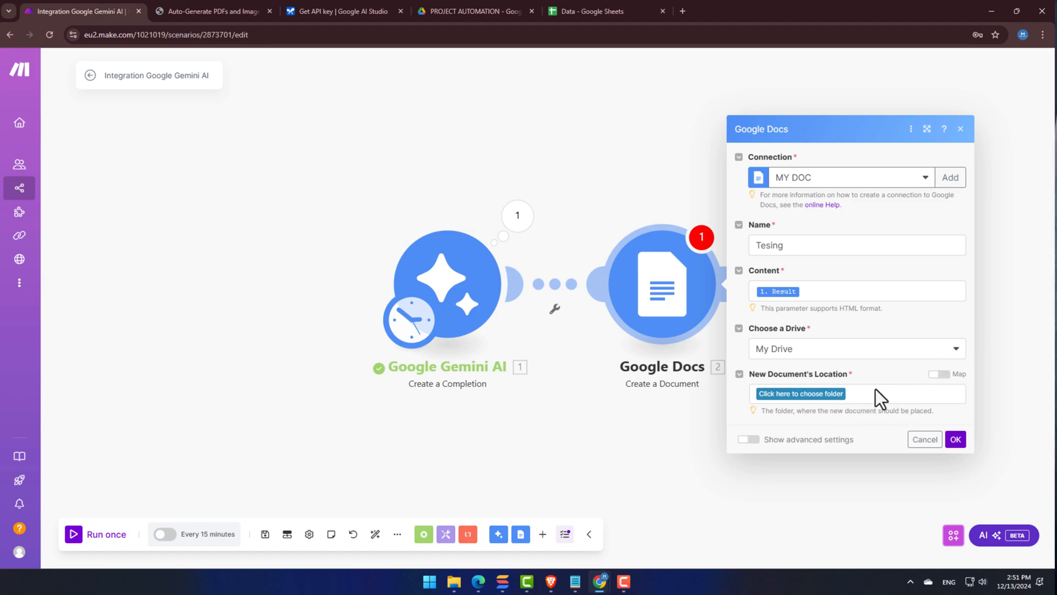
{"action": "left_click", "coordinate": [800, 393]}
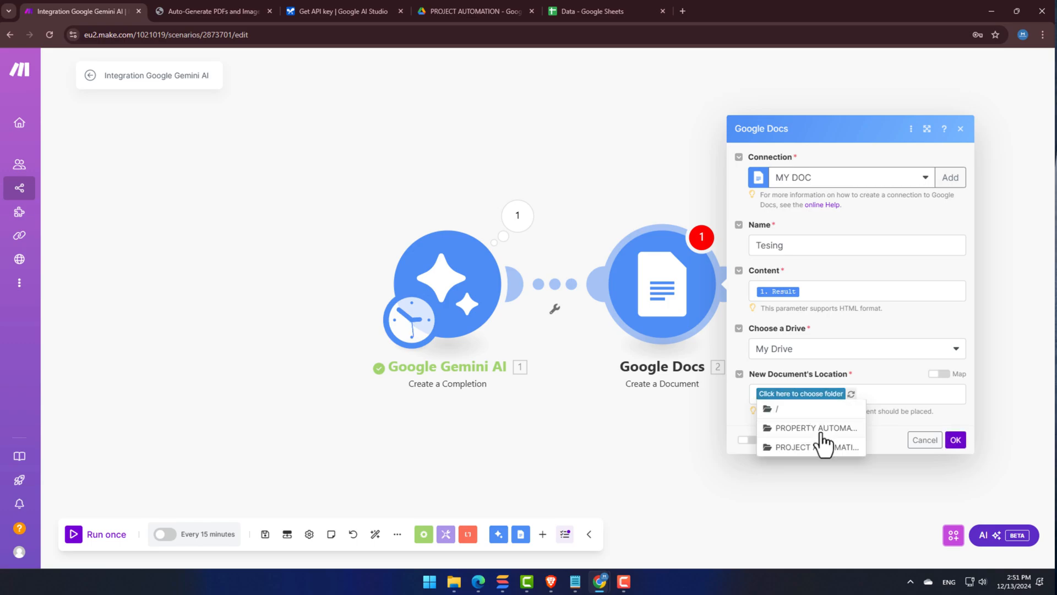
{"action": "left_click", "coordinate": [814, 448]}
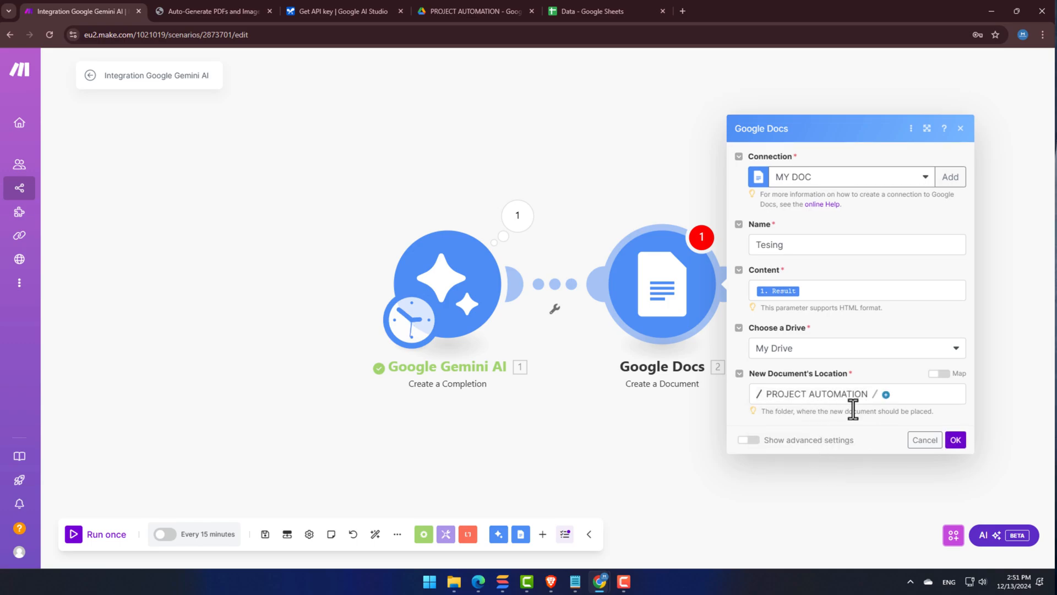
{"action": "left_click", "coordinate": [954, 440]}
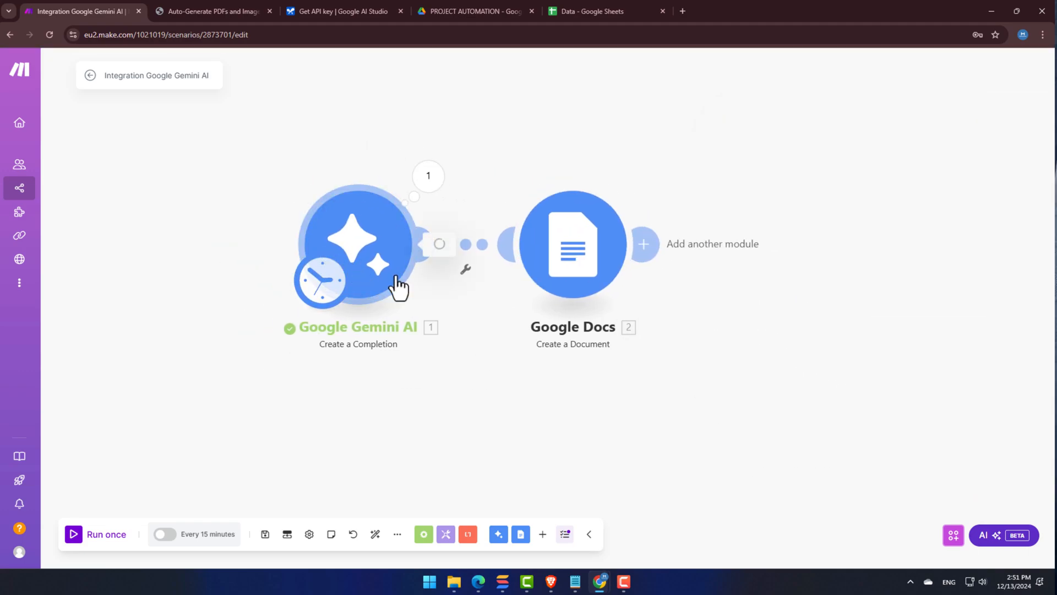
{"action": "mouse_move", "coordinate": [76, 552]}
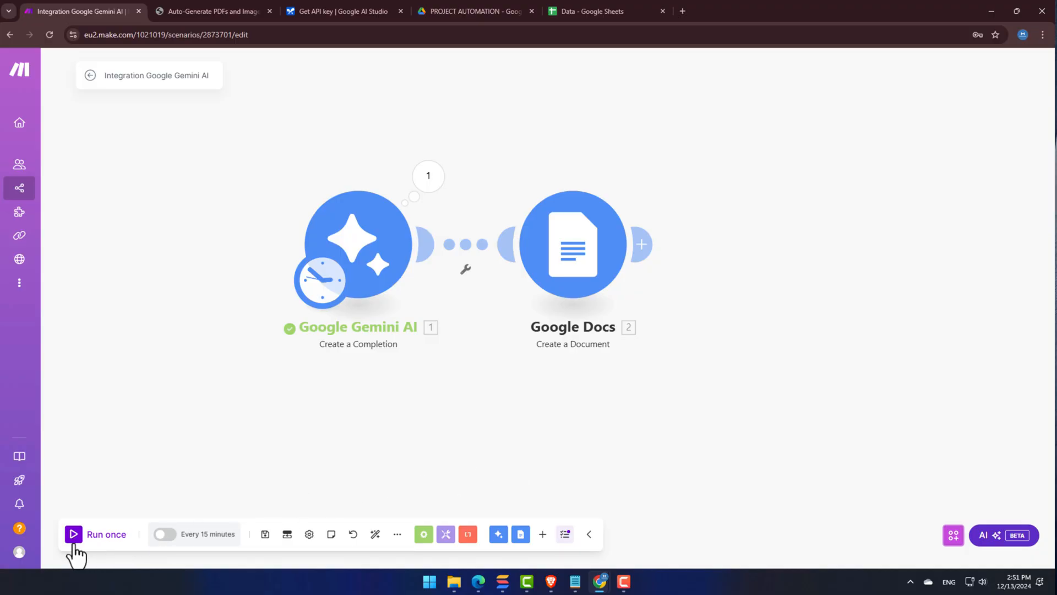
Run the two-module Gemini-to-Google Docs scenario once
{"action": "left_click", "coordinate": [96, 533]}
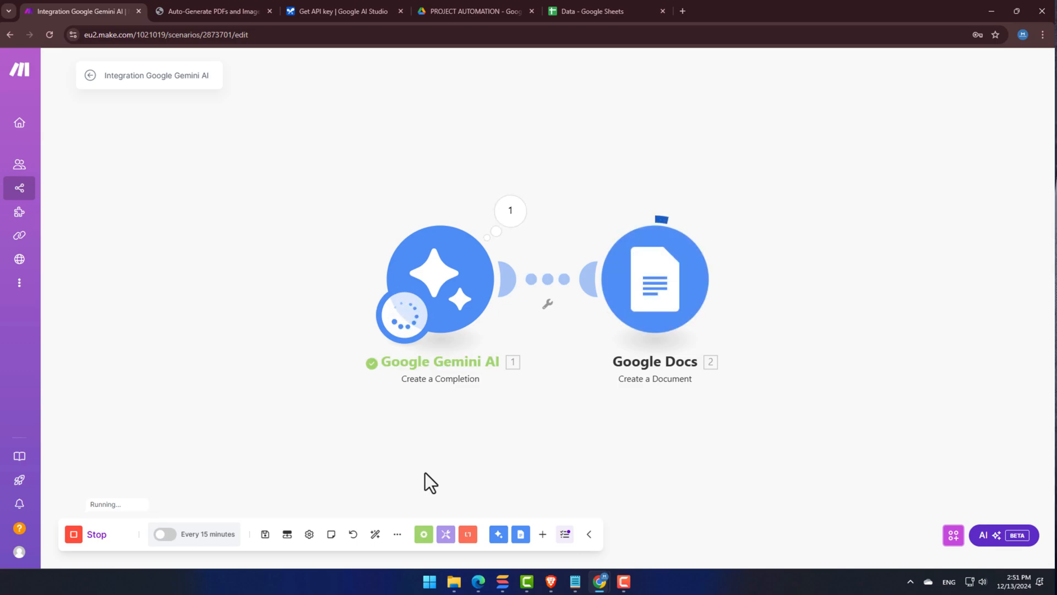
{"action": "mouse_move", "coordinate": [667, 300]}
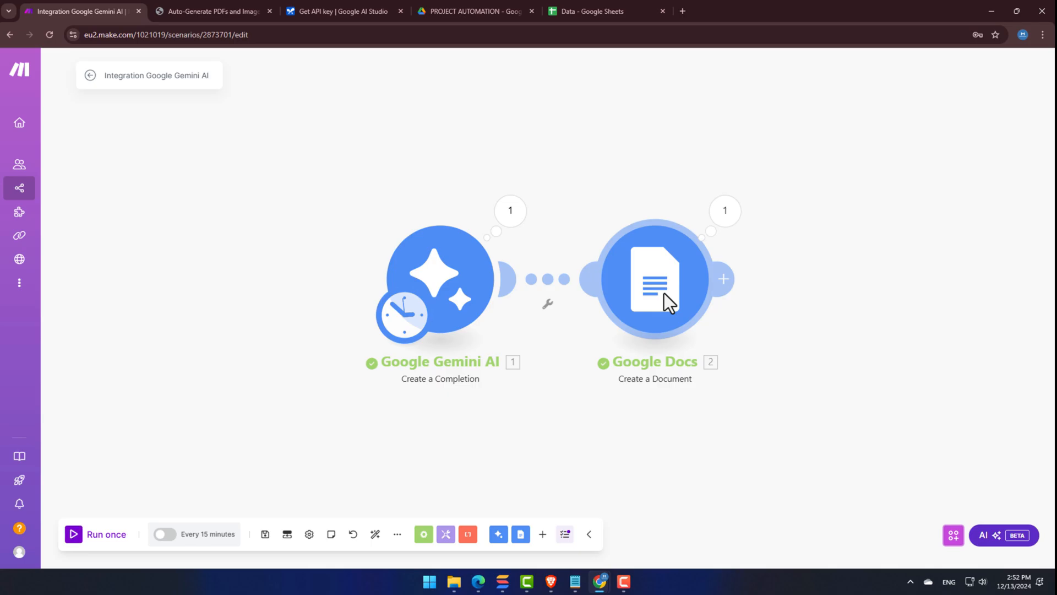
{"action": "mouse_move", "coordinate": [534, 119]}
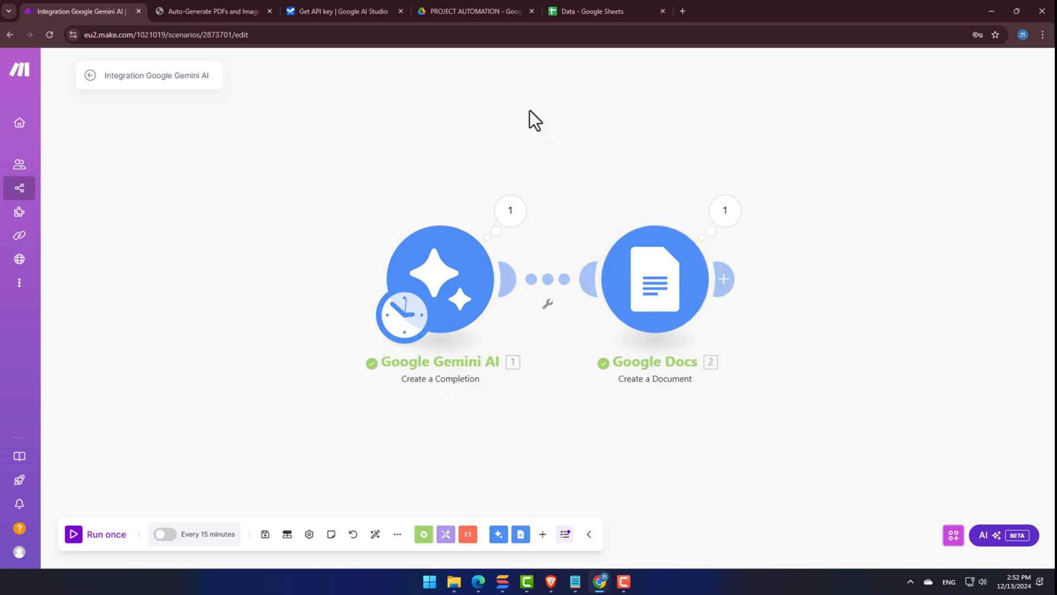
Open the new 'Tesing' document in Drive's PROJECT AUTOMATION folder to view the generated story
{"action": "left_click", "coordinate": [471, 11]}
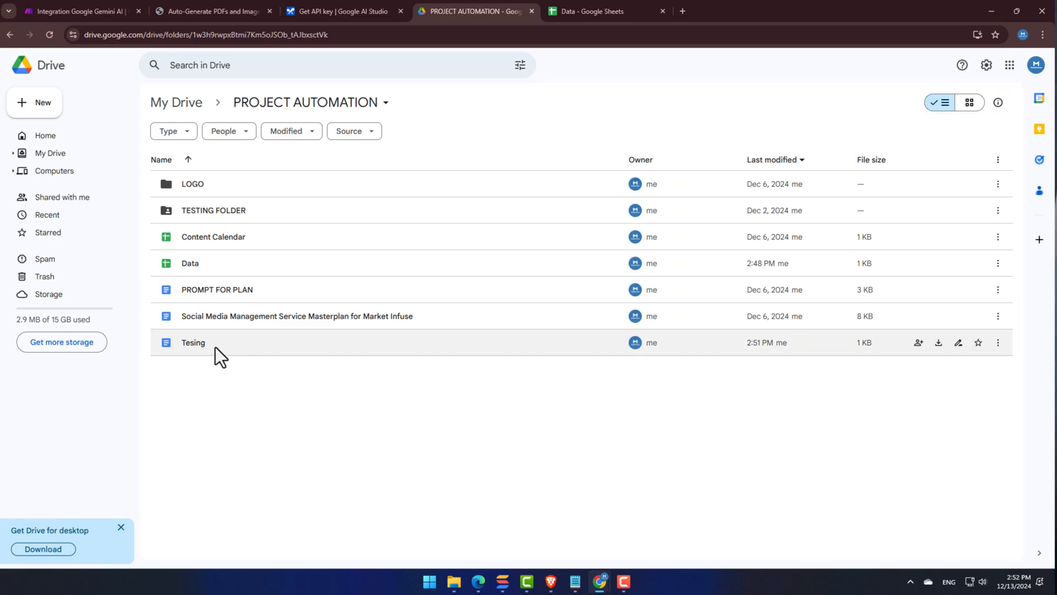
{"action": "double_click", "coordinate": [193, 343]}
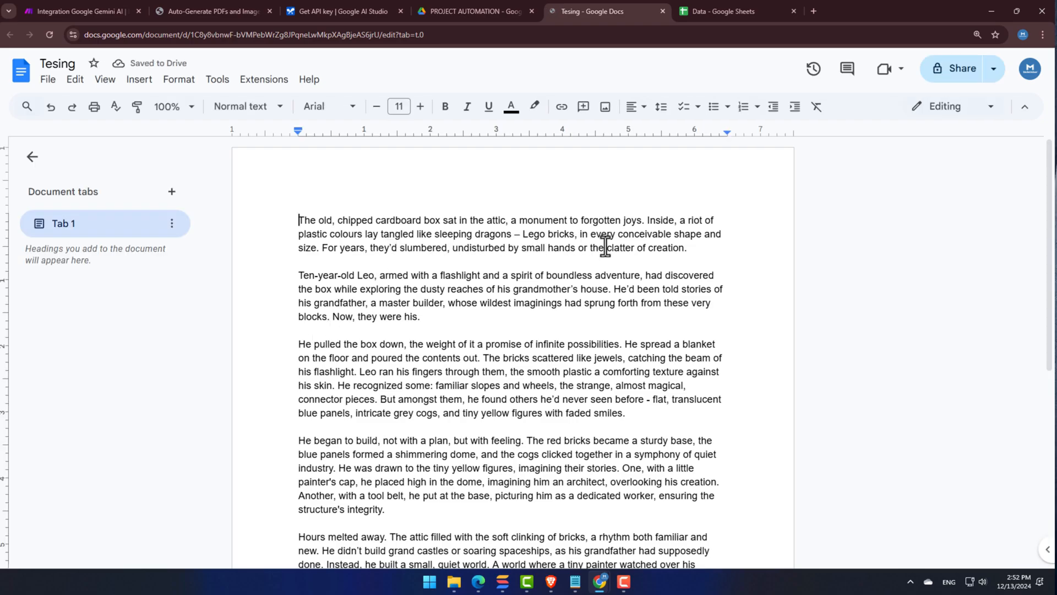
{"action": "scroll", "scroll_direction": "up", "scroll_amount": 3}
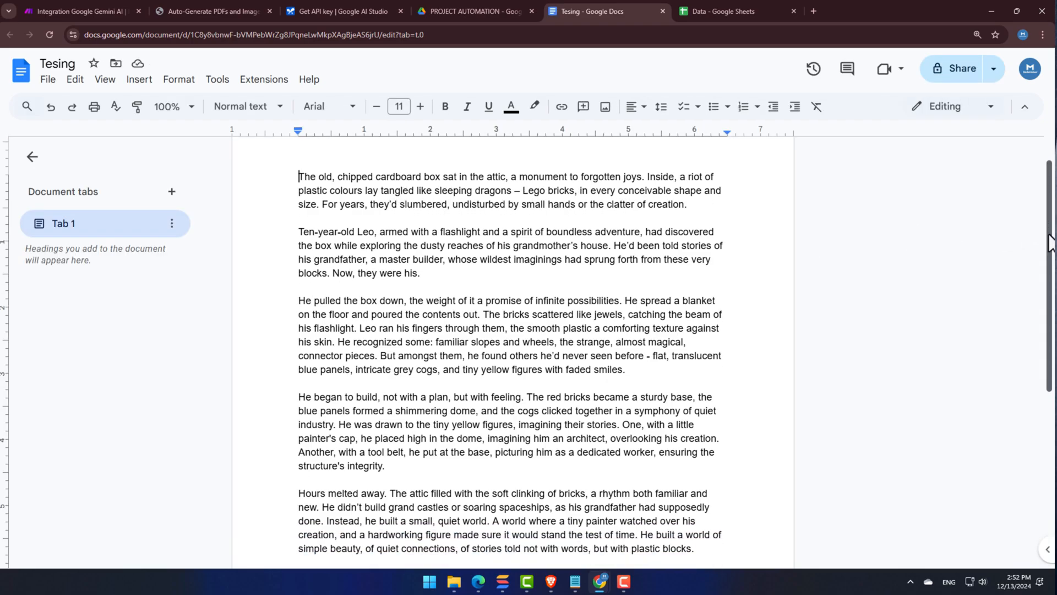